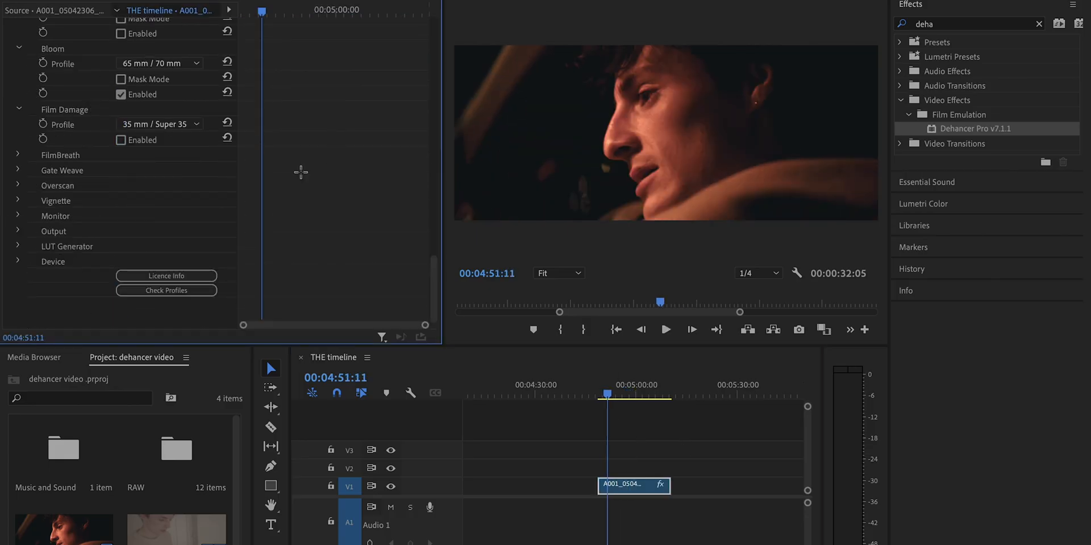
Remove the Dehancer Pro effect from the timeline clip to restore its flat look
left_click(659, 456)
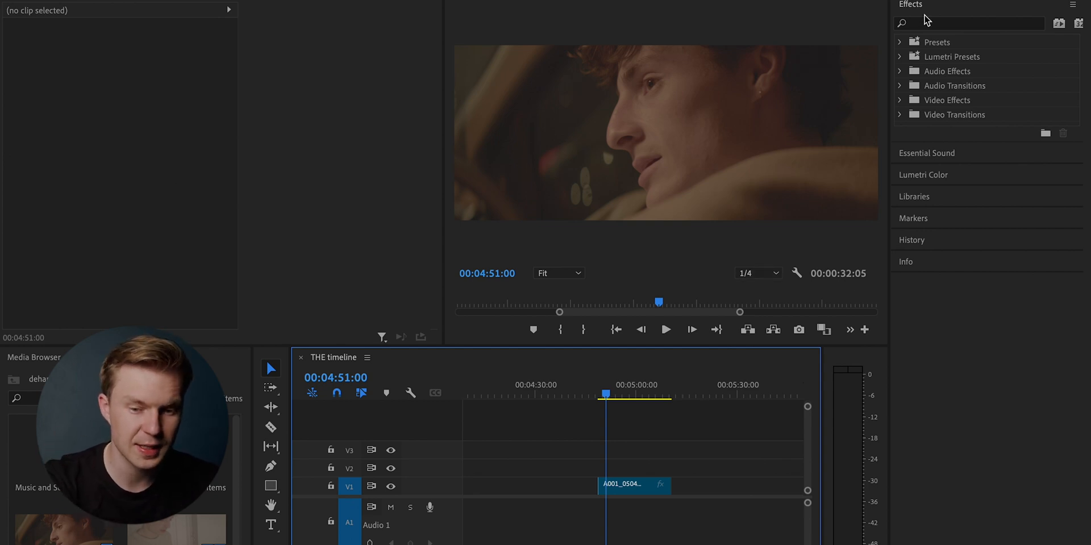
Search 'deha' in Effects and apply Dehancer Pro v7.1.1 to the V1 clip
left_click(974, 23)
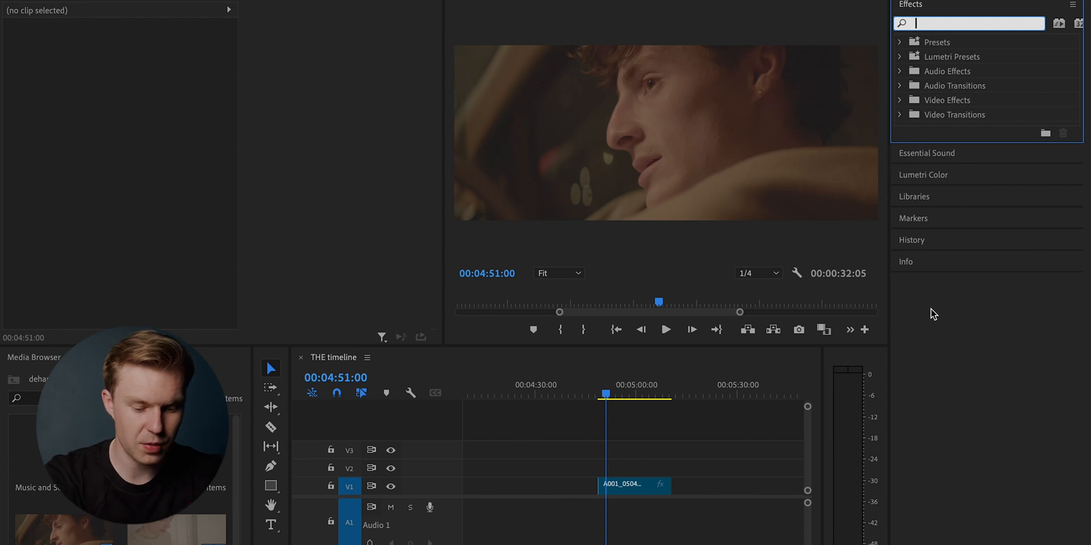
type("deha")
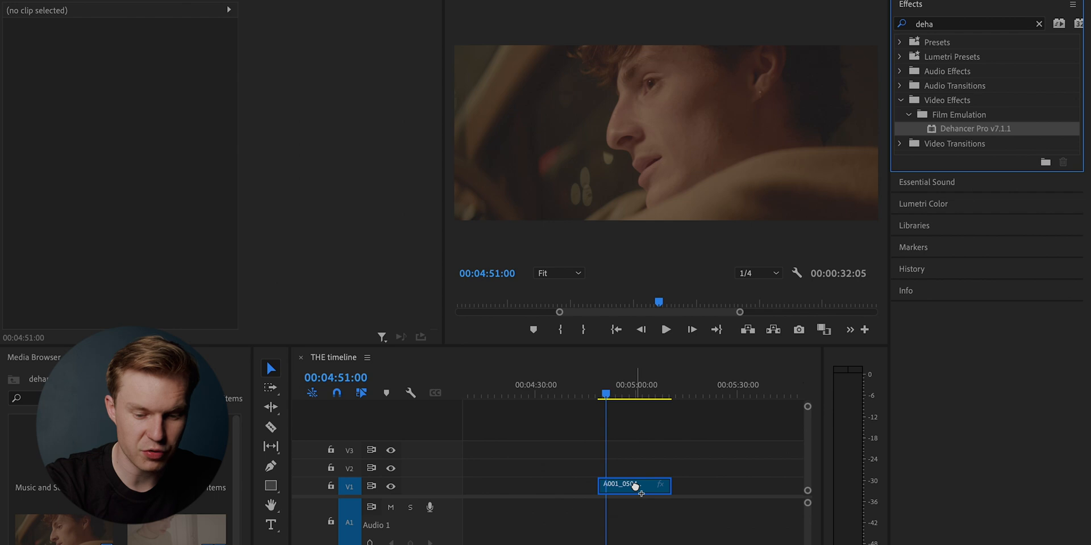
left_click(633, 485)
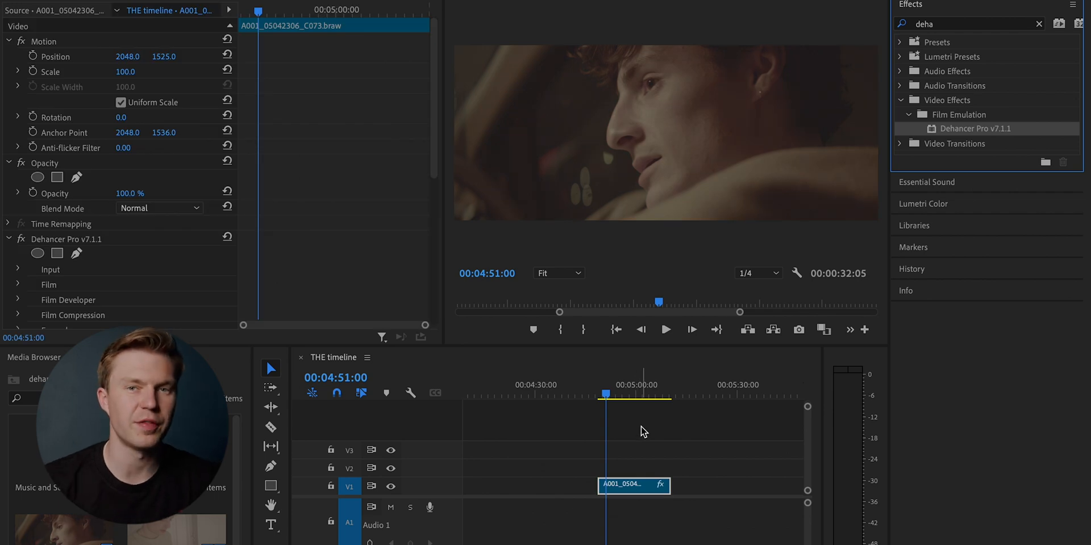
scroll("down", 3)
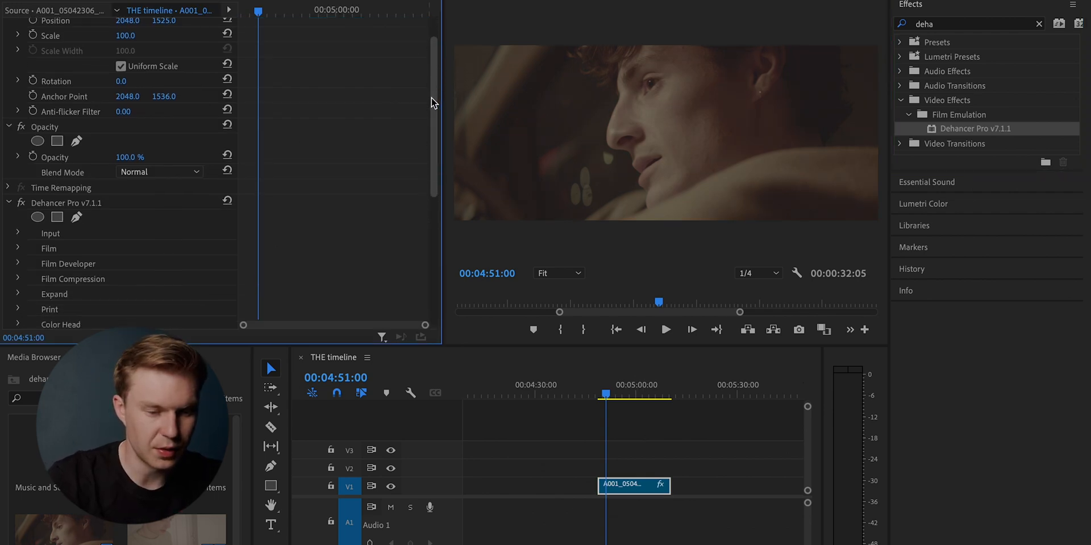
scroll("down", 3)
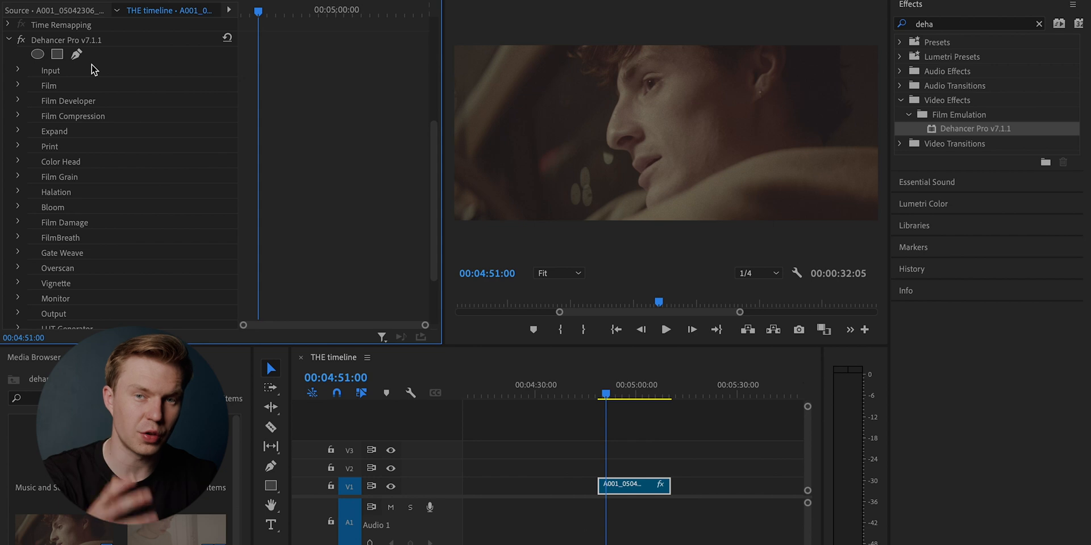
mouse_move(89, 76)
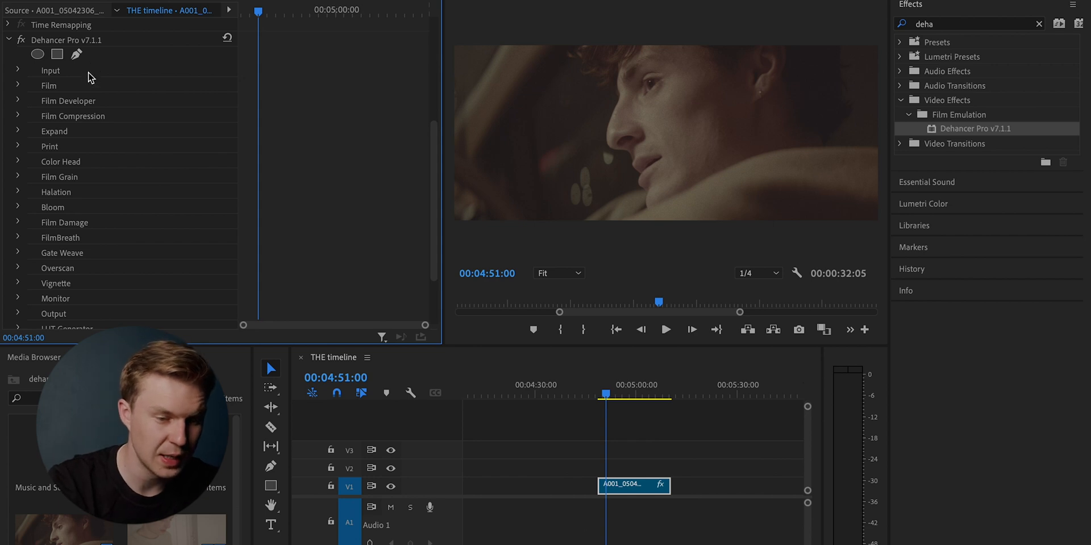
mouse_move(93, 229)
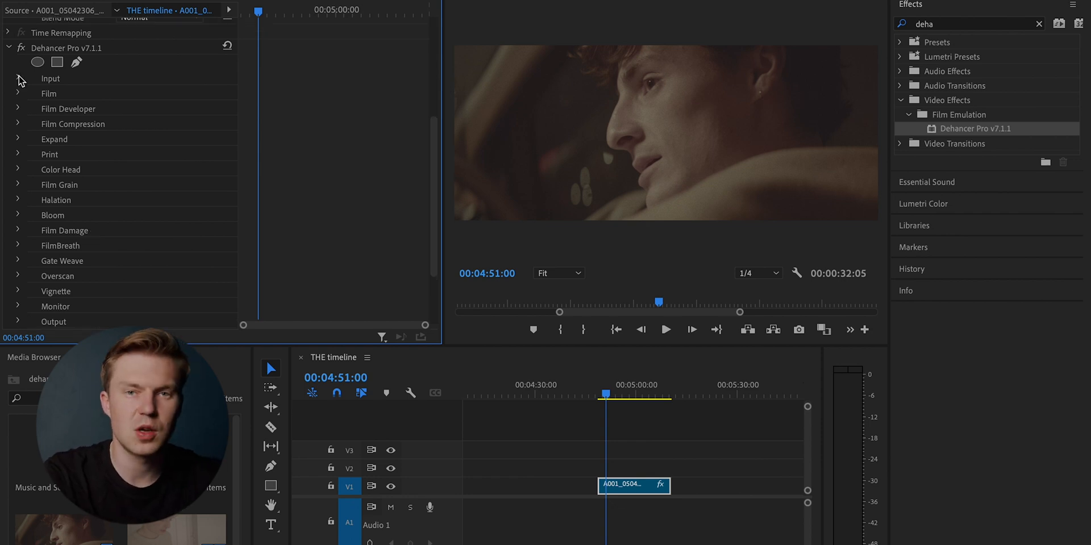
Set Dehancer's input source to the Blackmagic Design Cinema Camera 6K Film Gen5 profile
left_click(18, 78)
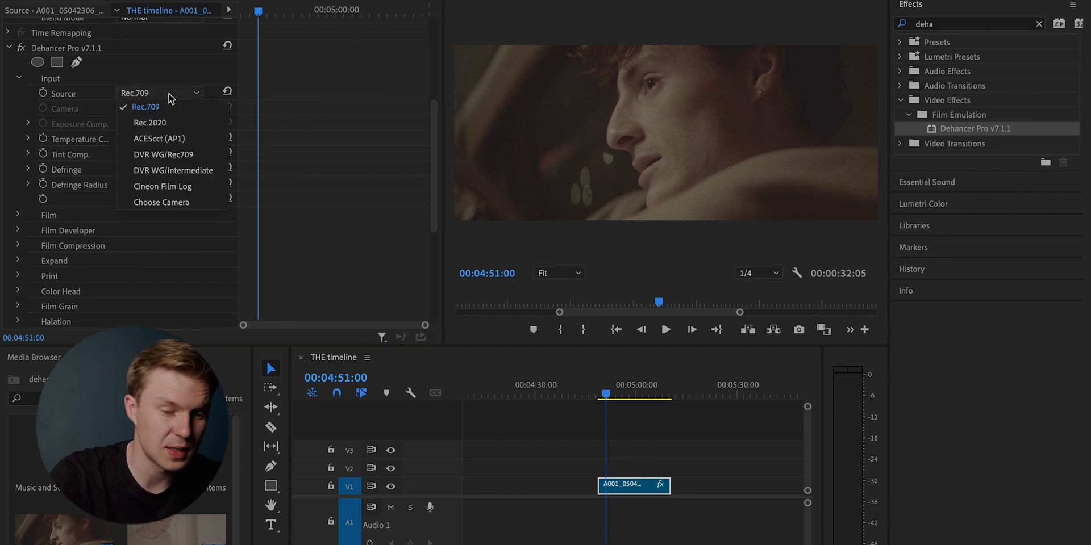
left_click(161, 202)
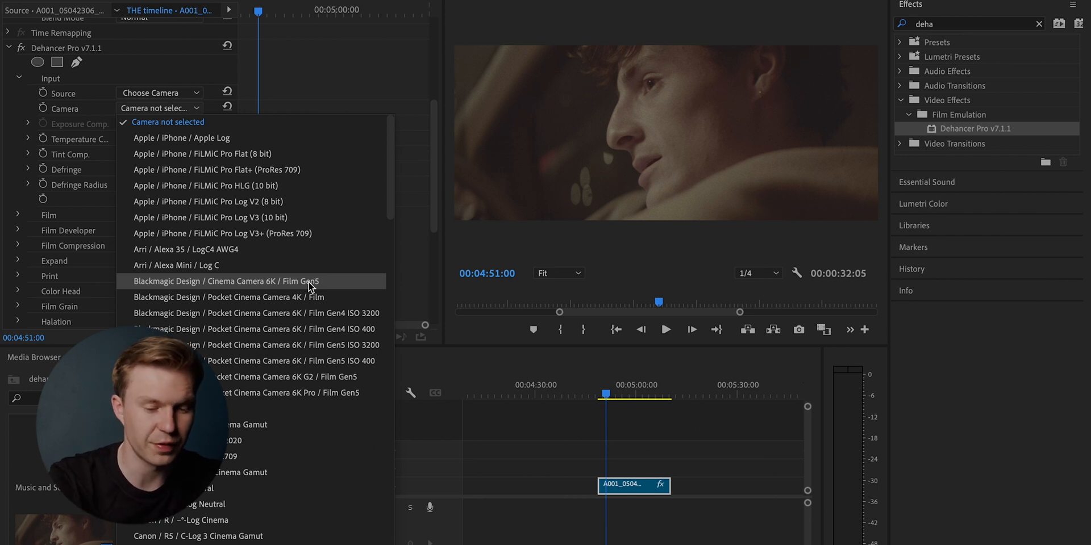
left_click(226, 281)
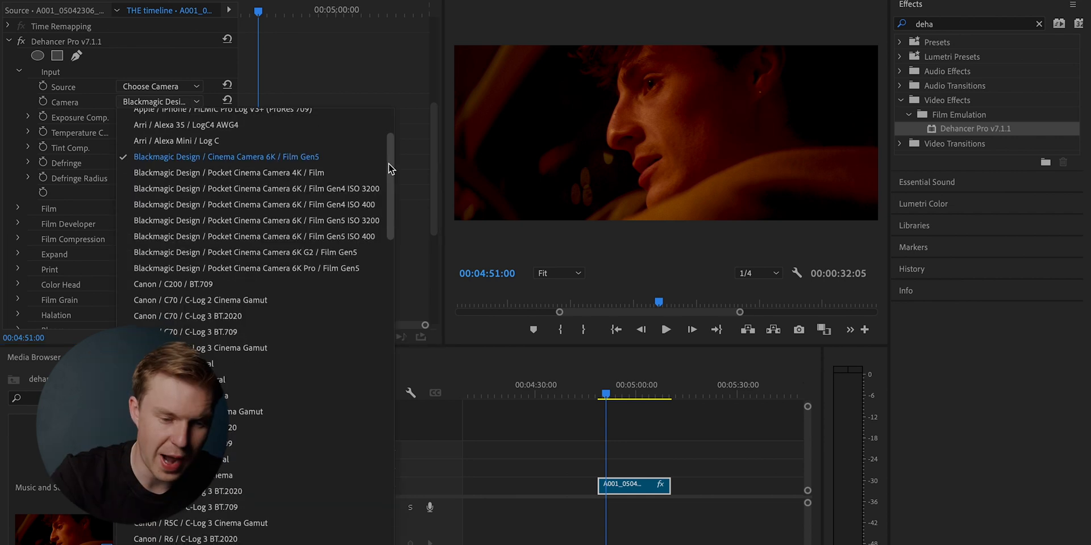
scroll("down", 3)
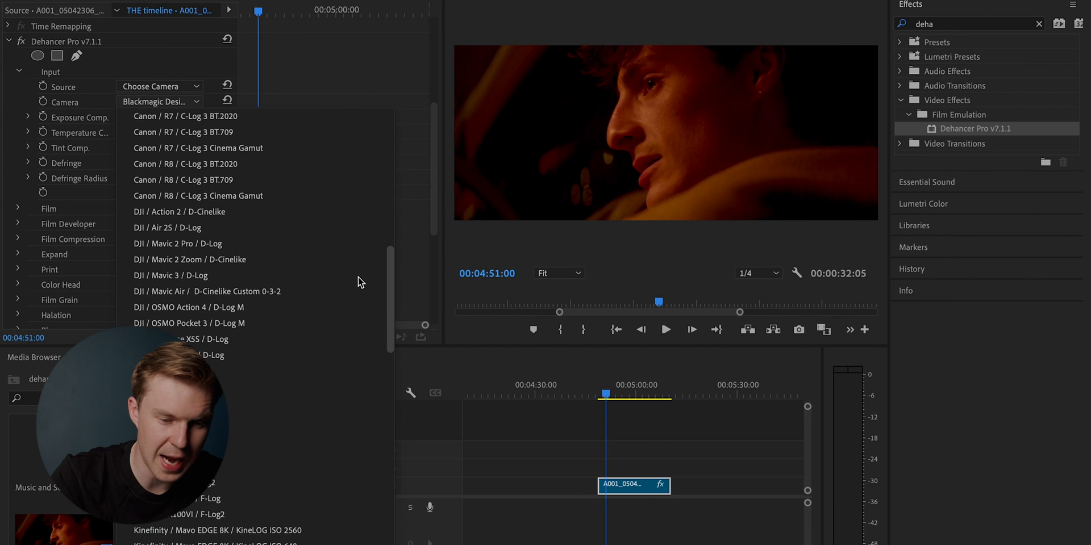
scroll("down", 3)
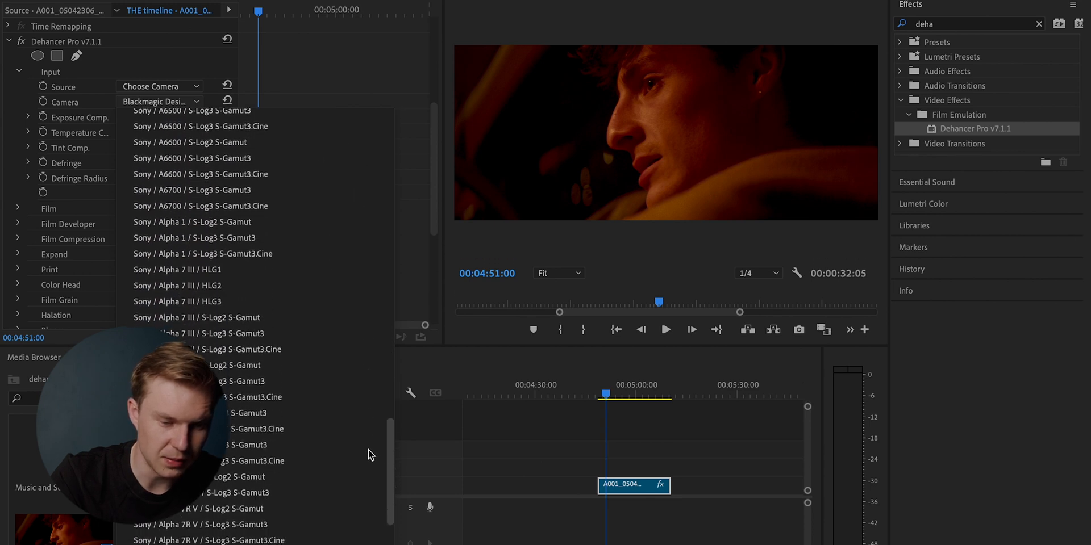
scroll("down", 3)
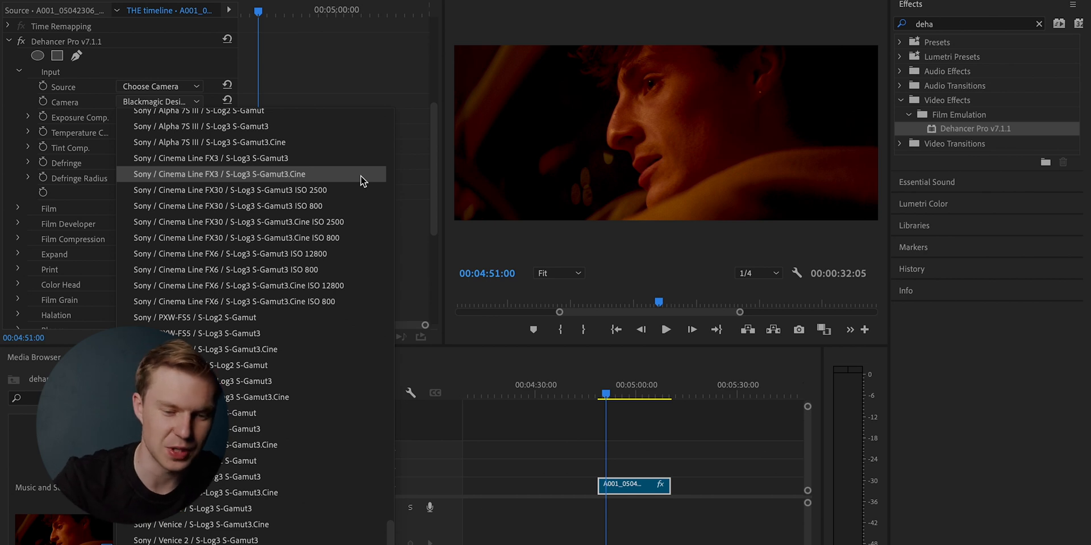
mouse_move(320, 334)
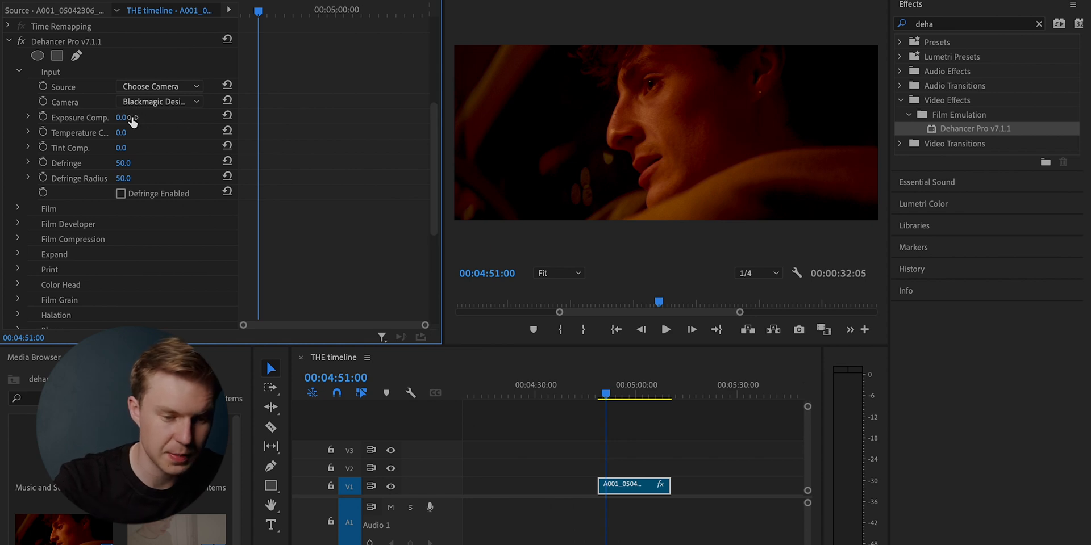
Set Exposure Comp. to -0.1 and Temperature and Tint Comp. to -10
left_click_drag(127, 117, 127, 122)
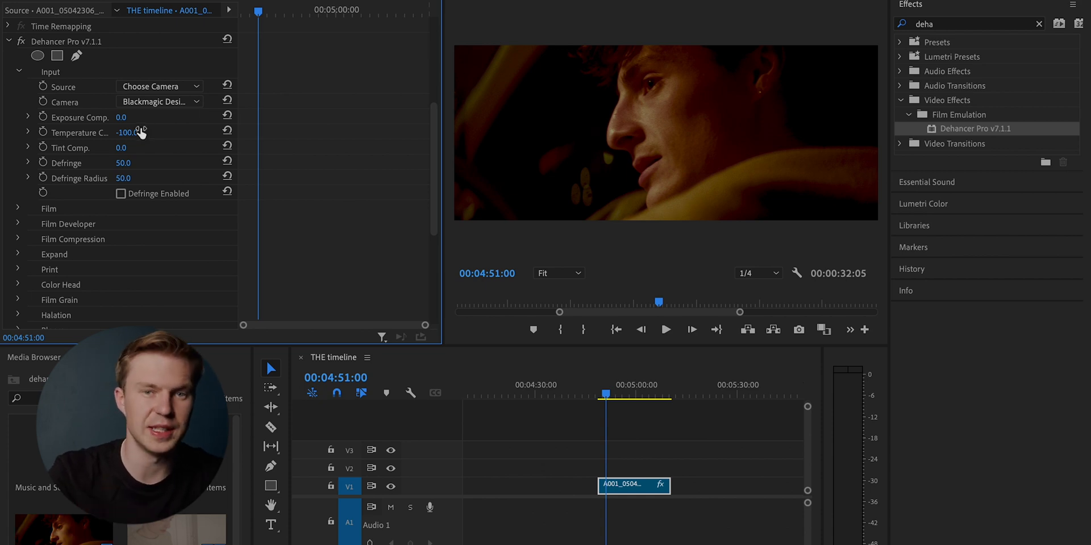
left_click_drag(124, 148, 136, 147)
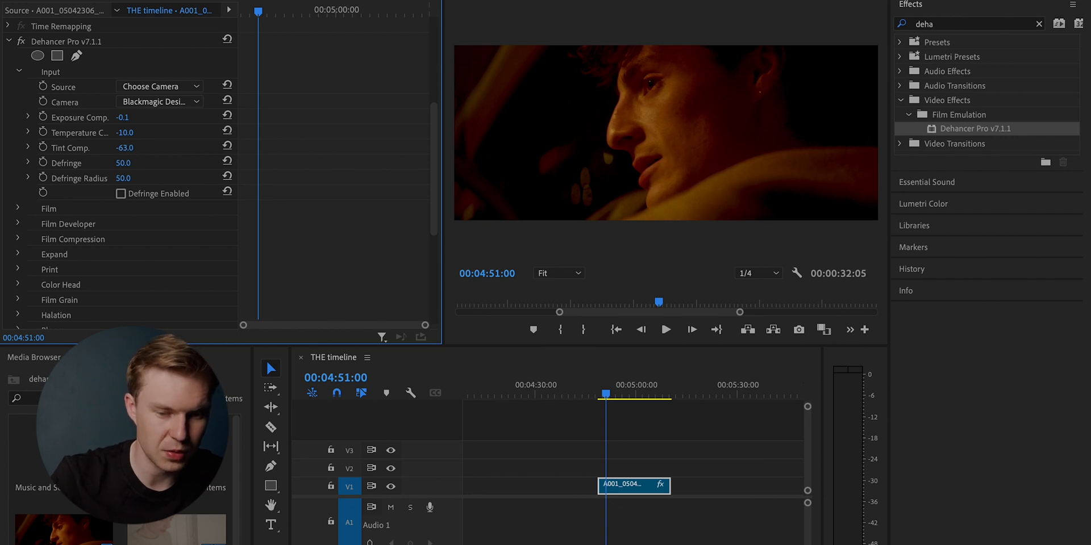
left_click_drag(139, 147, 174, 147)
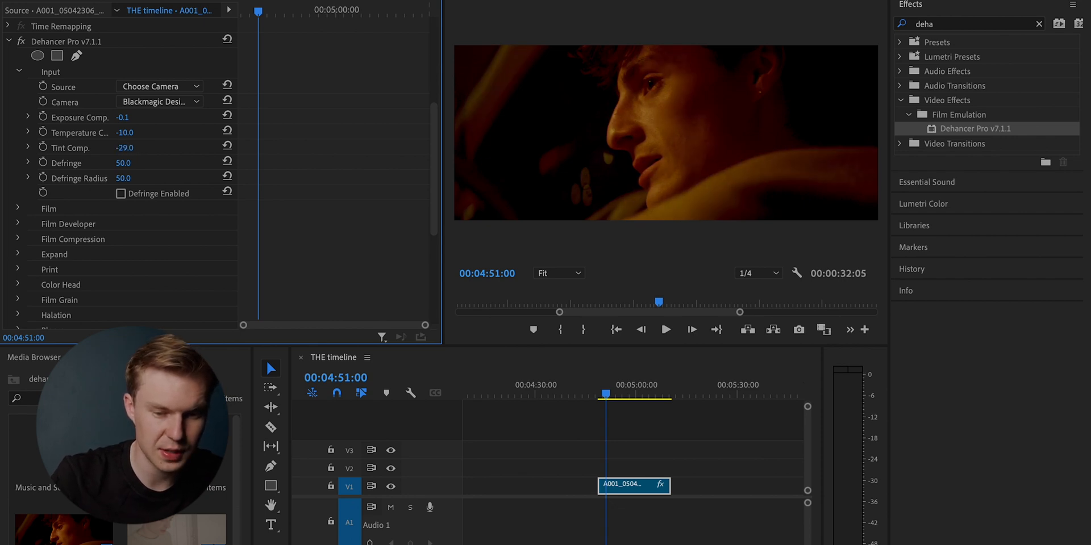
left_click_drag(124, 148, 84, 148)
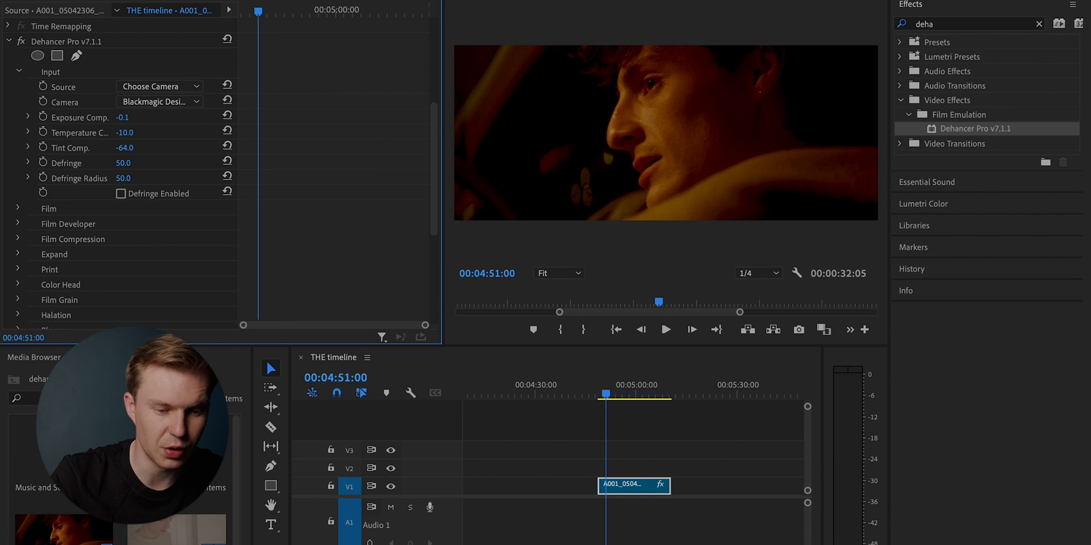
scroll("down", 3)
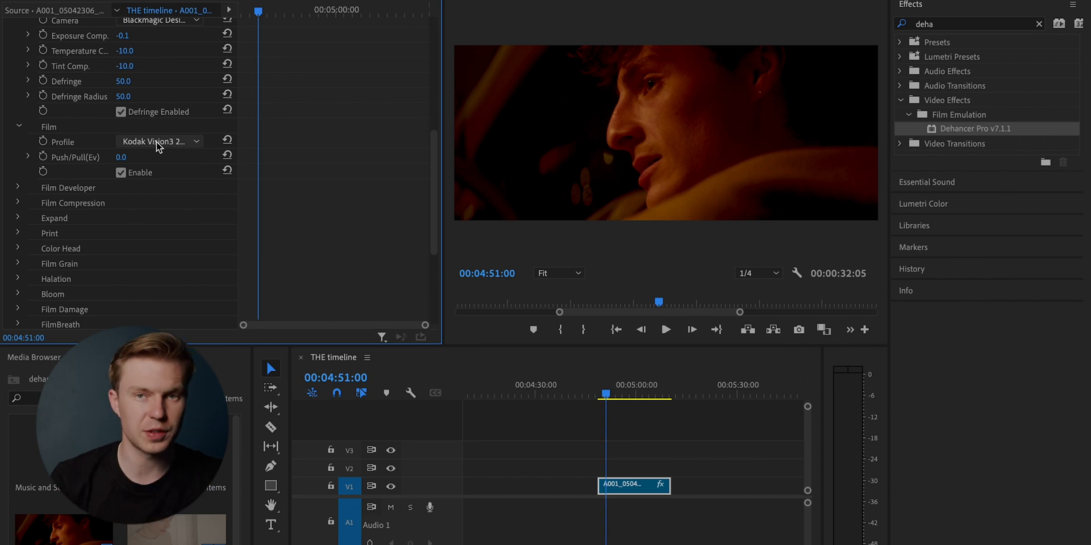
Toggle the Film Enable checkbox on and off to compare the film emulation
left_click(121, 173)
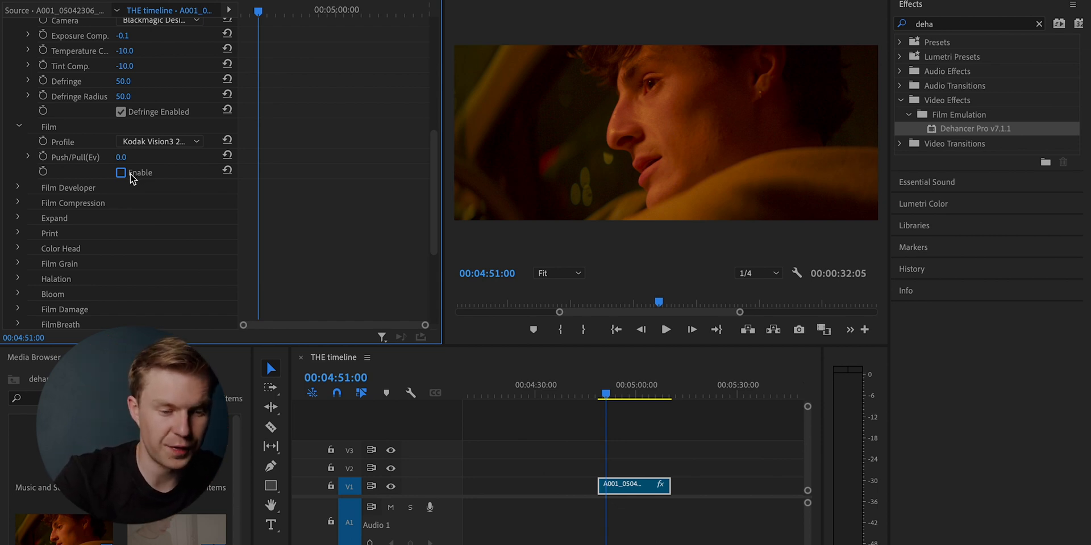
left_click(122, 173)
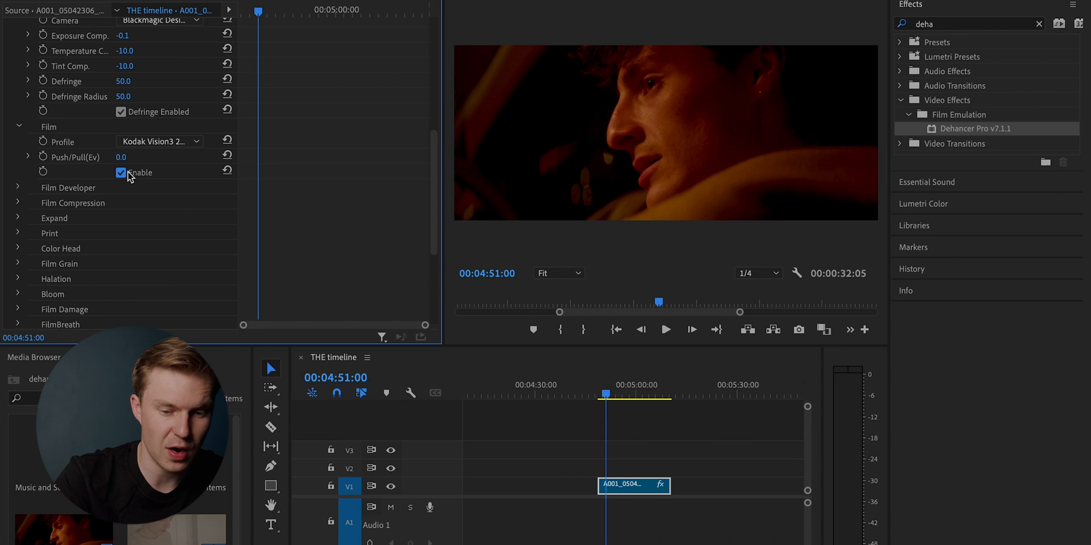
left_click(121, 173)
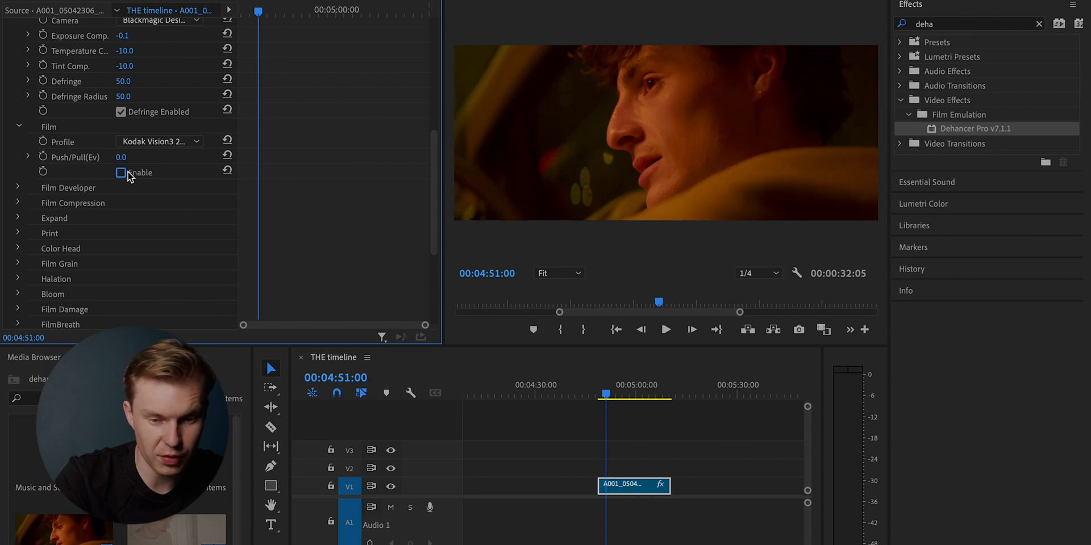
left_click(122, 172)
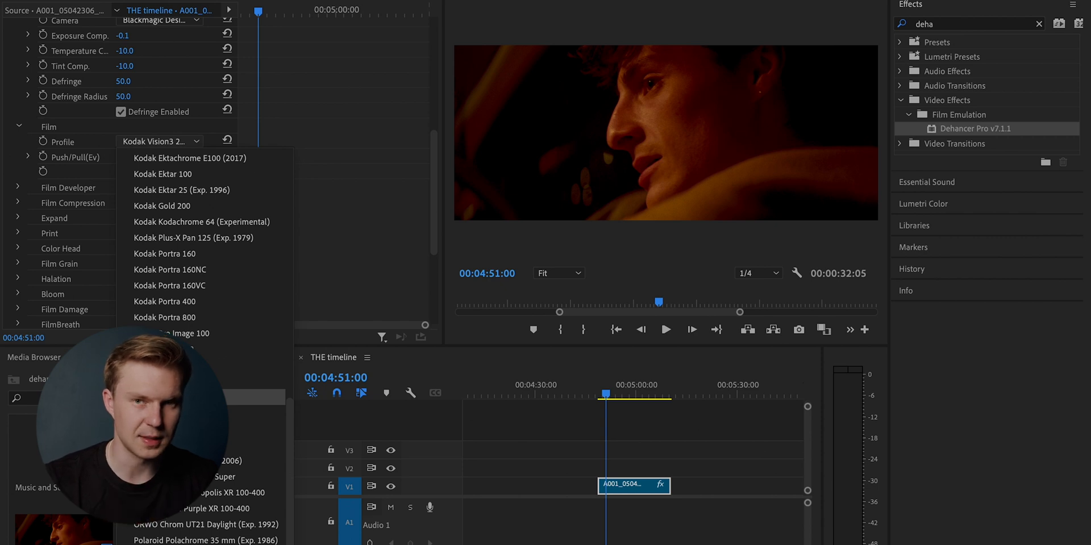
mouse_move(223, 382)
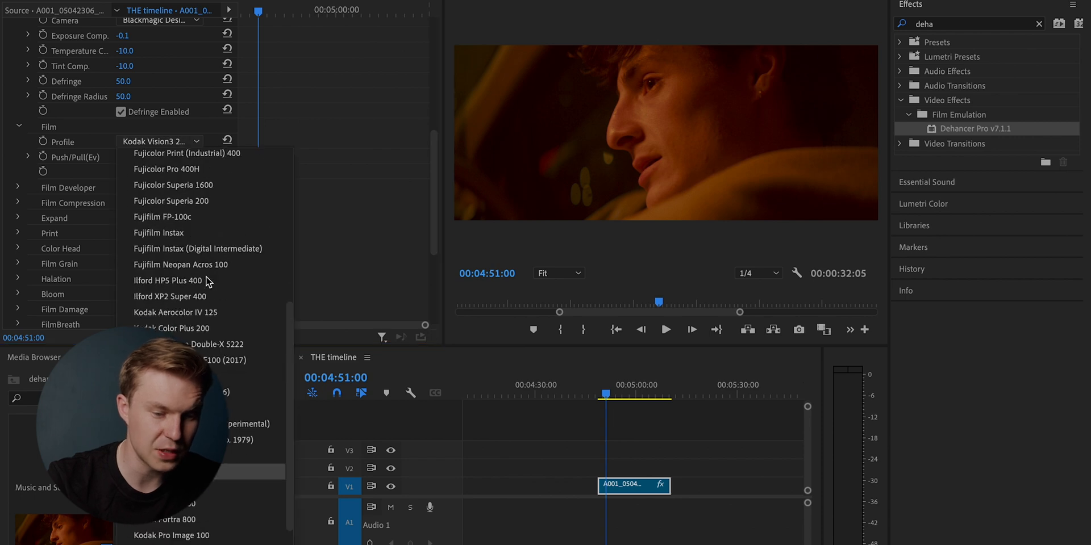
scroll("up", 3)
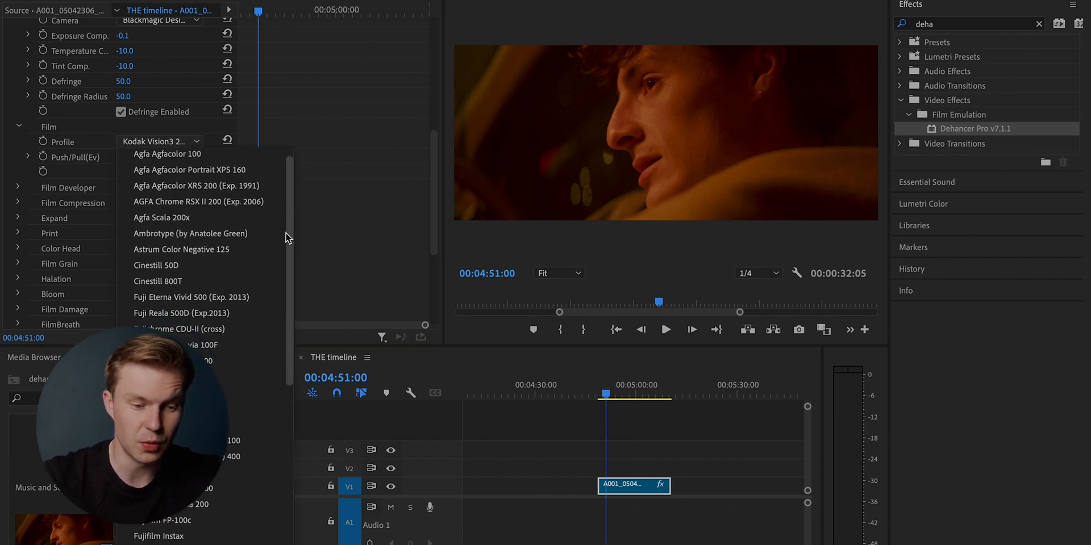
scroll("down", 3)
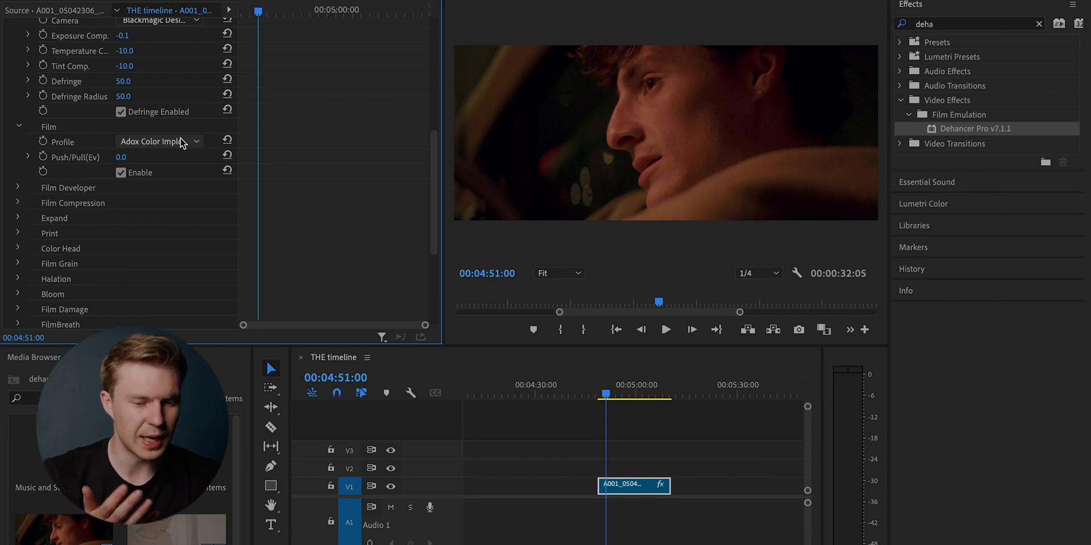
Switch the film stock to Fujicolor C200 and set Push/Pull to -2.0 Ev
left_click(160, 141)
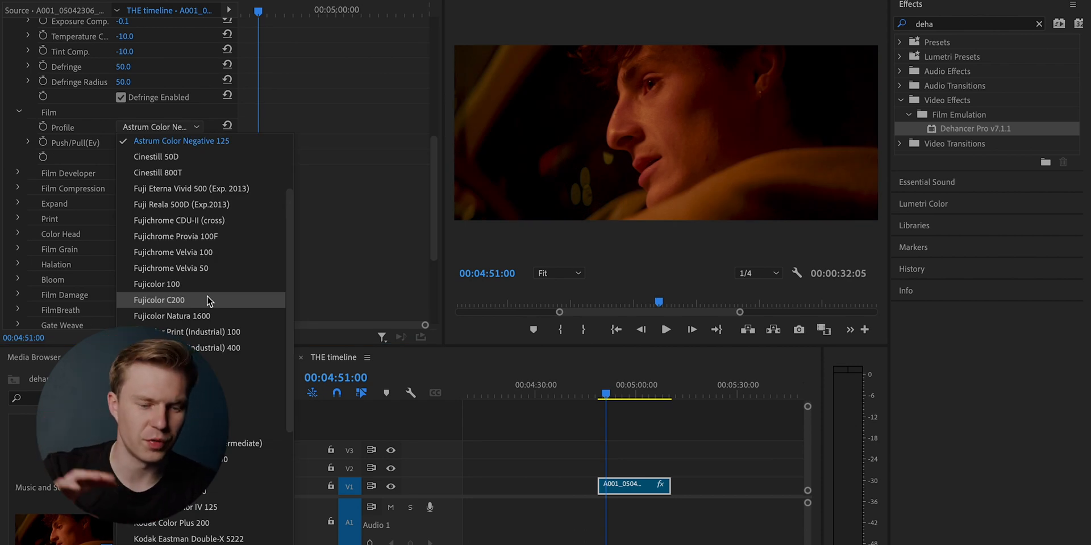
left_click(159, 300)
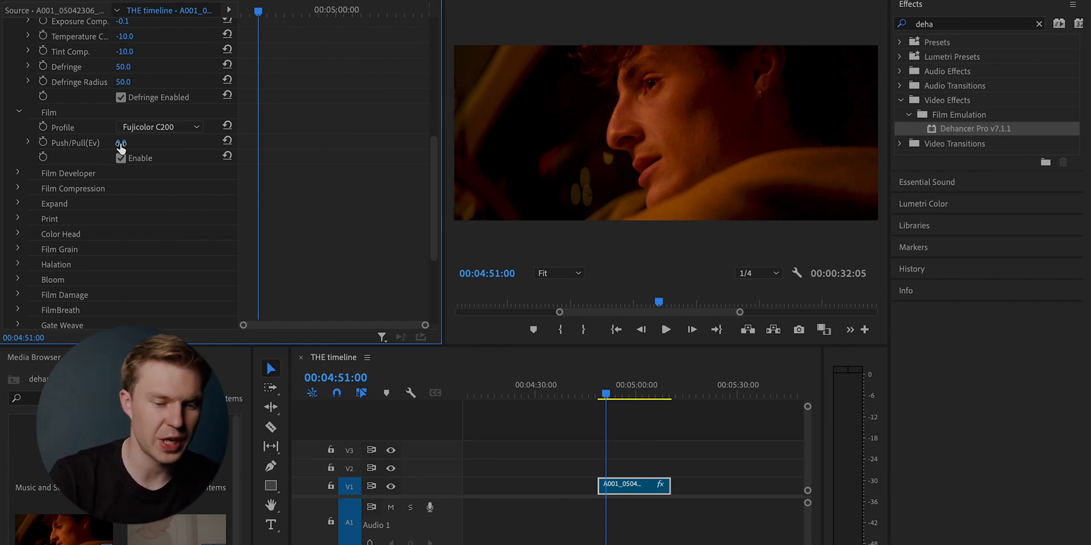
left_click_drag(122, 142, 129, 142)
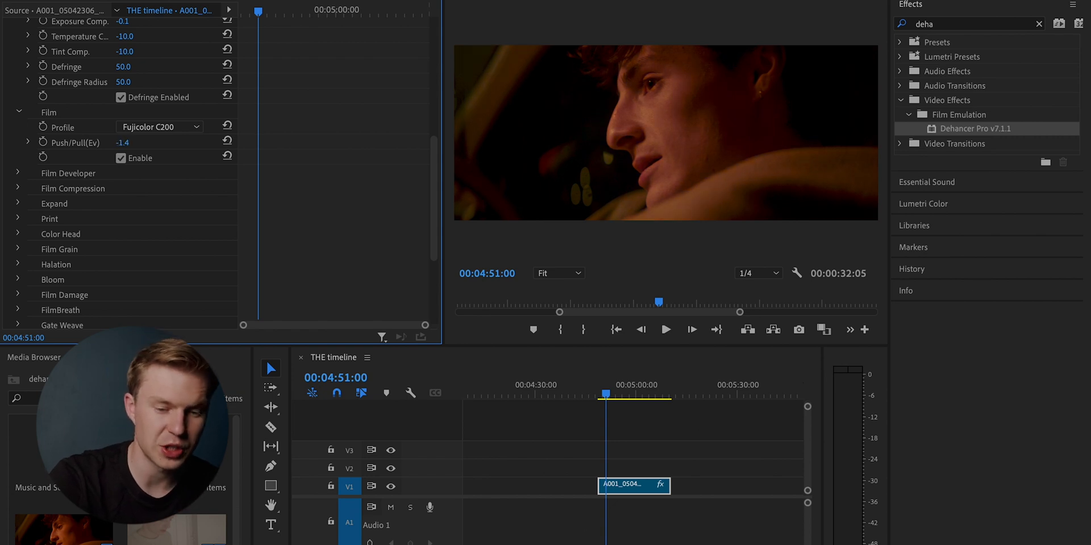
left_click_drag(124, 143, 124, 150)
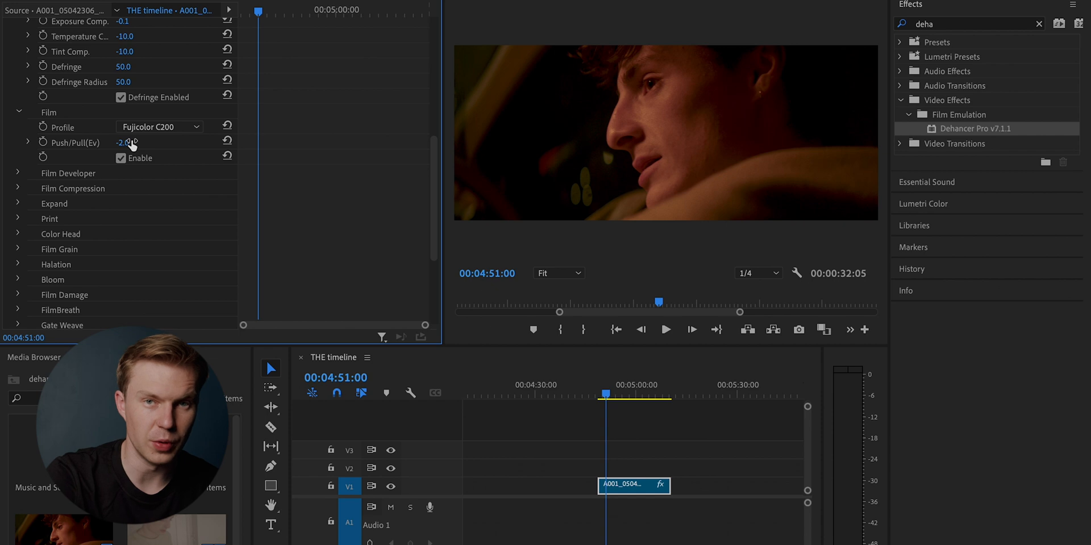
left_click(19, 173)
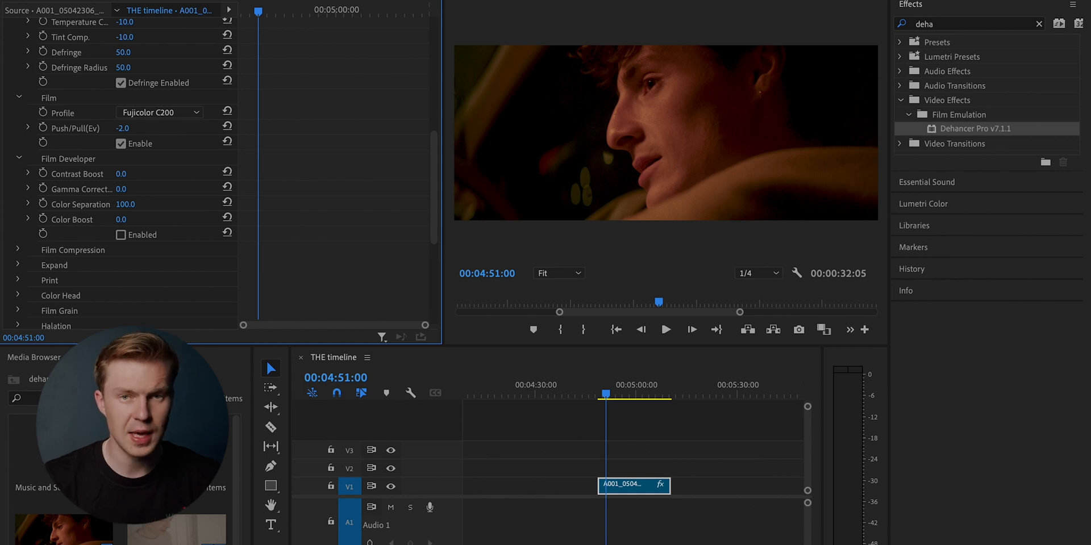
Lower Film Developer Contrast Boost to -41 and enable the Film Developer stage
left_click_drag(121, 173, 90, 173)
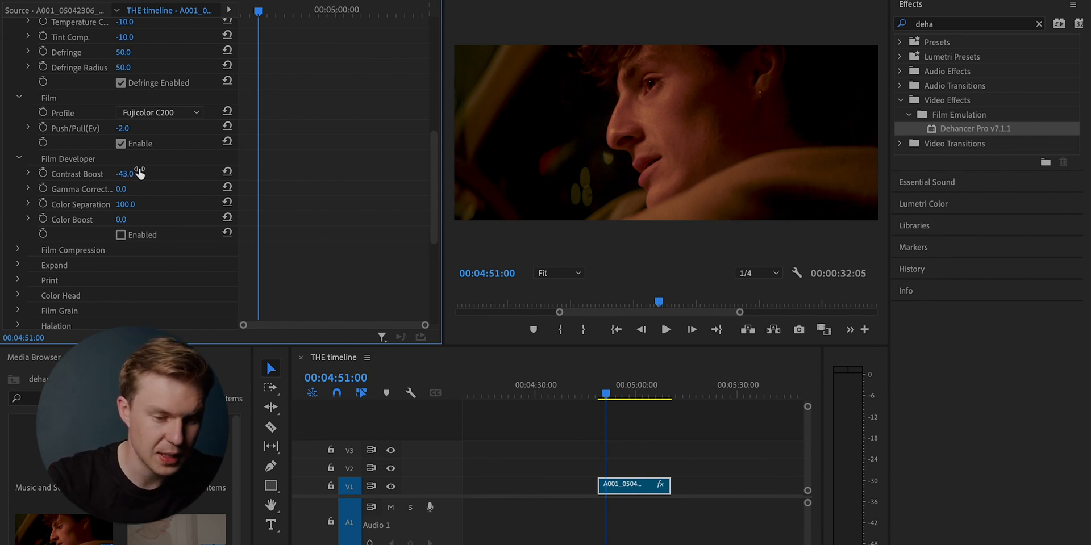
left_click(120, 235)
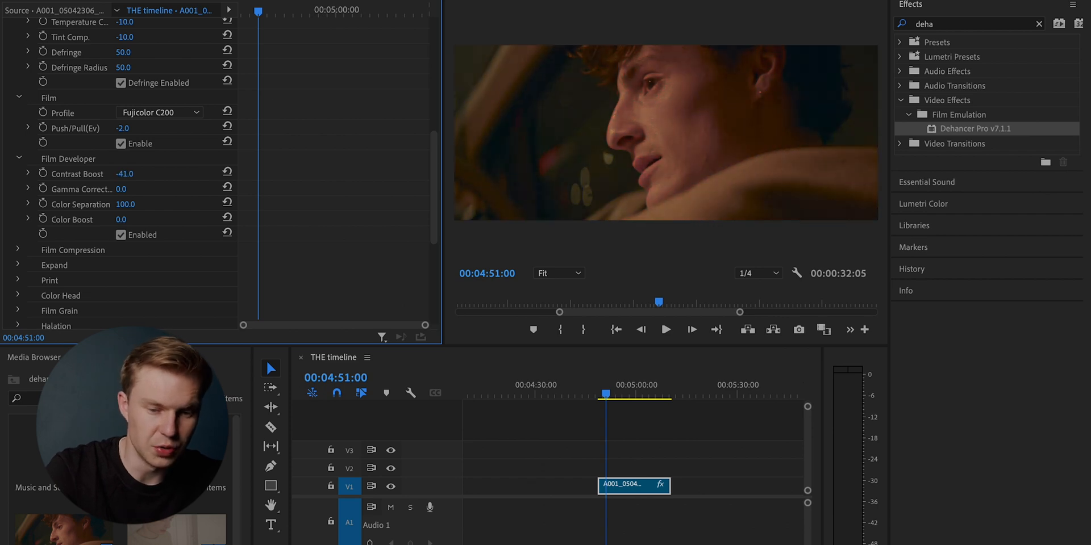
scroll("down", 3)
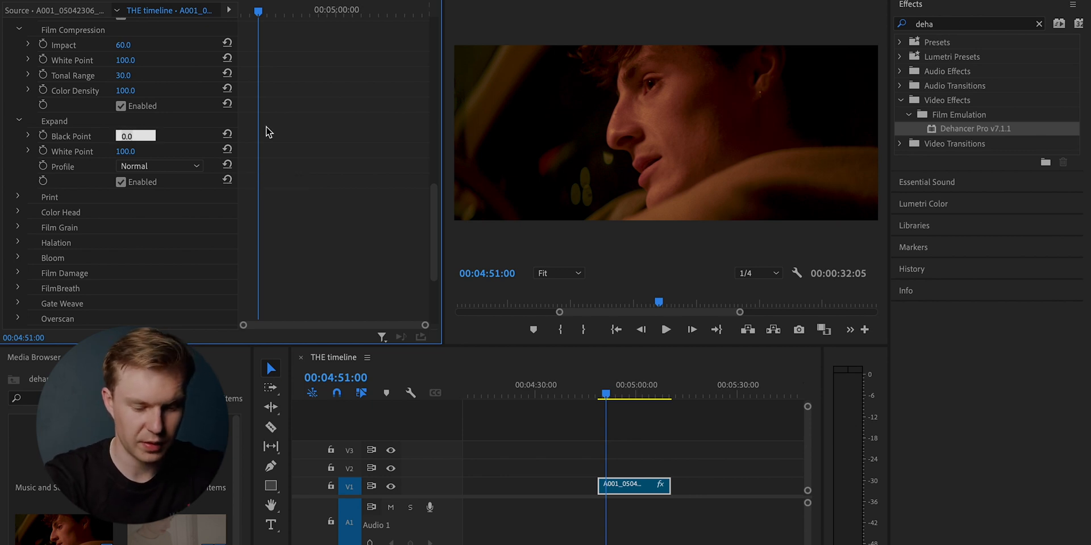
Try an Expand Black Point of 5.0, then set it back to 0
left_click(136, 135)
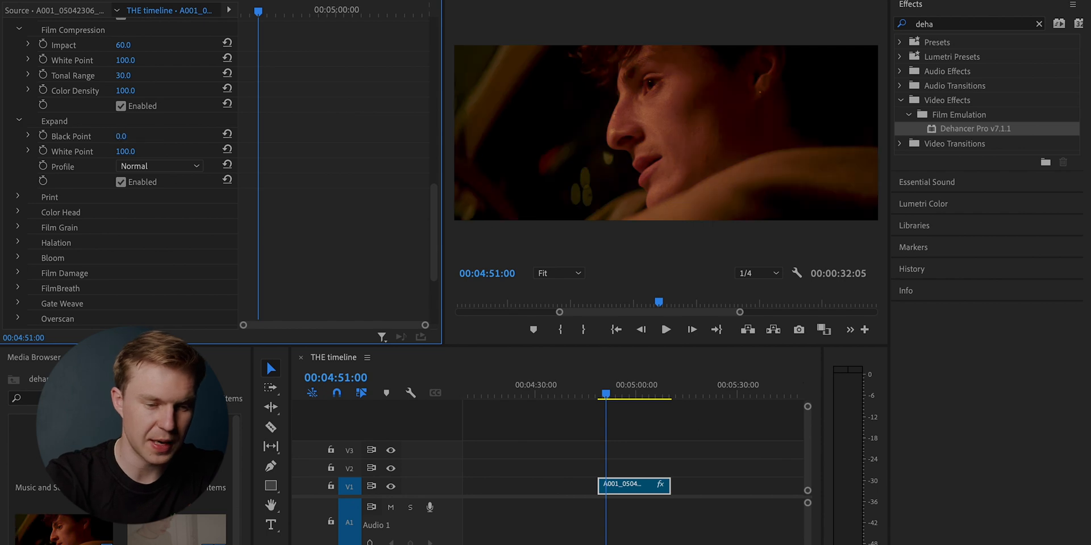
double_click(124, 136)
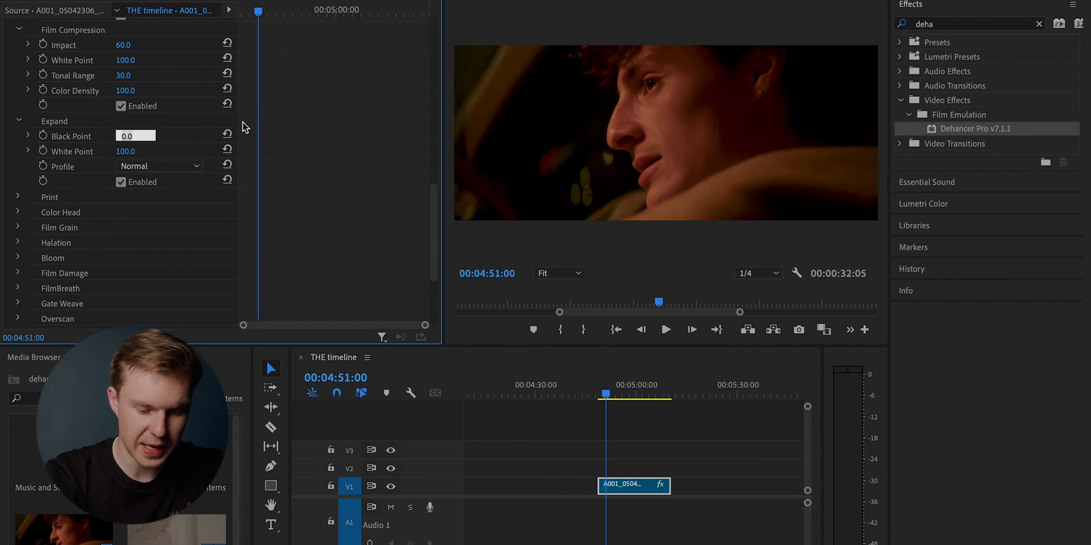
type("5.0")
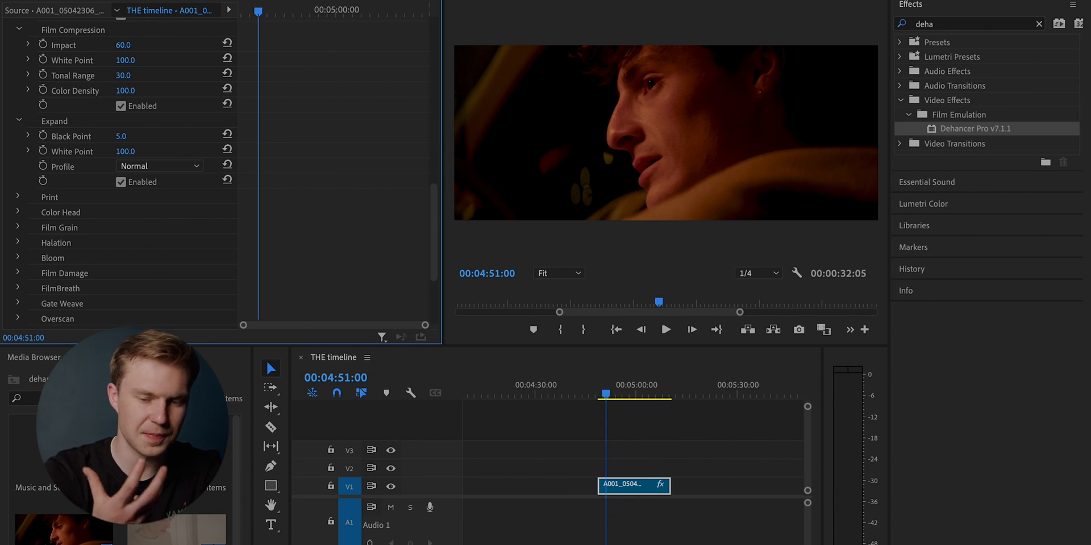
mouse_move(177, 136)
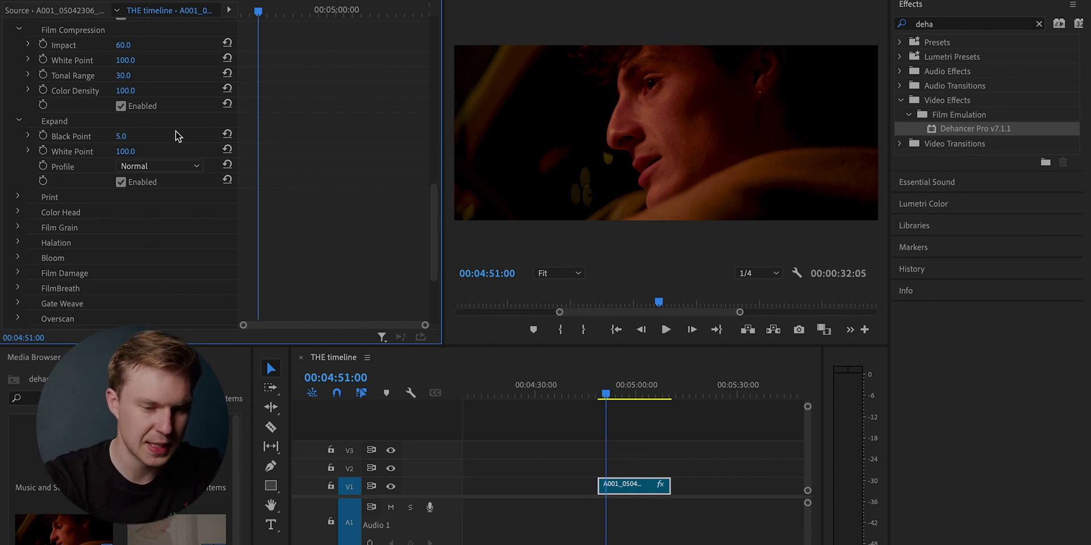
double_click(125, 136)
type("0")
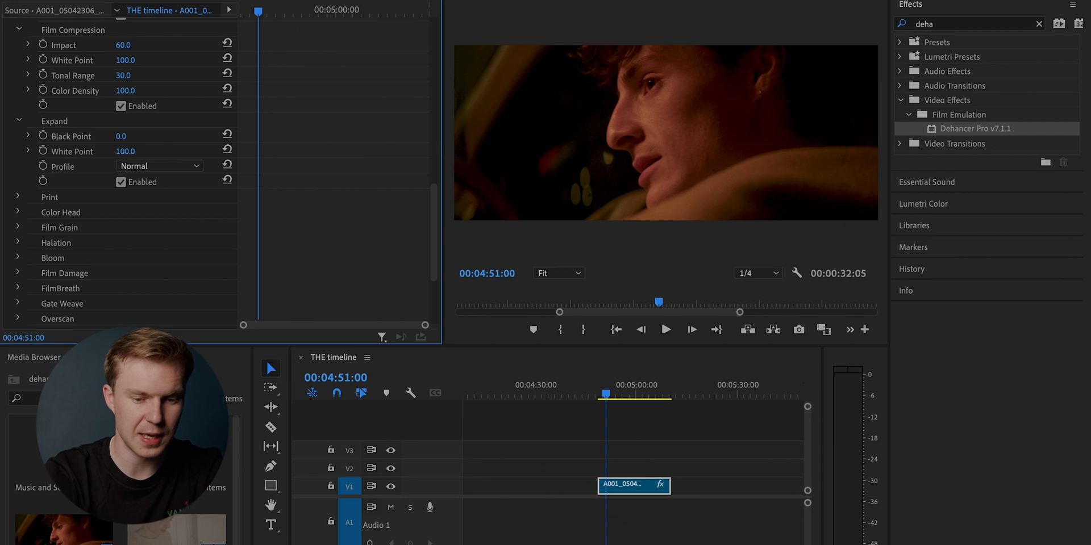
mouse_move(348, 167)
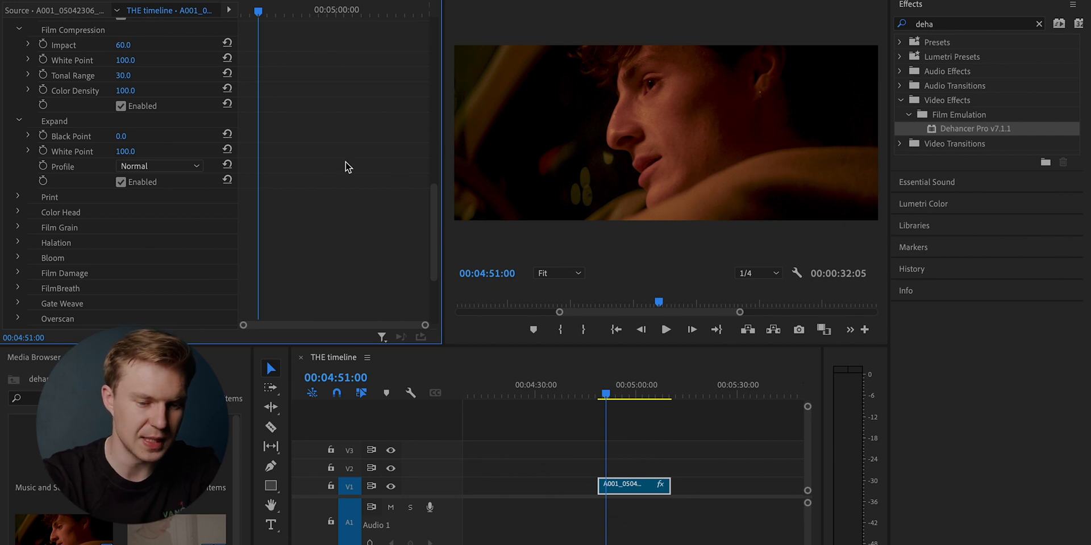
mouse_move(136, 151)
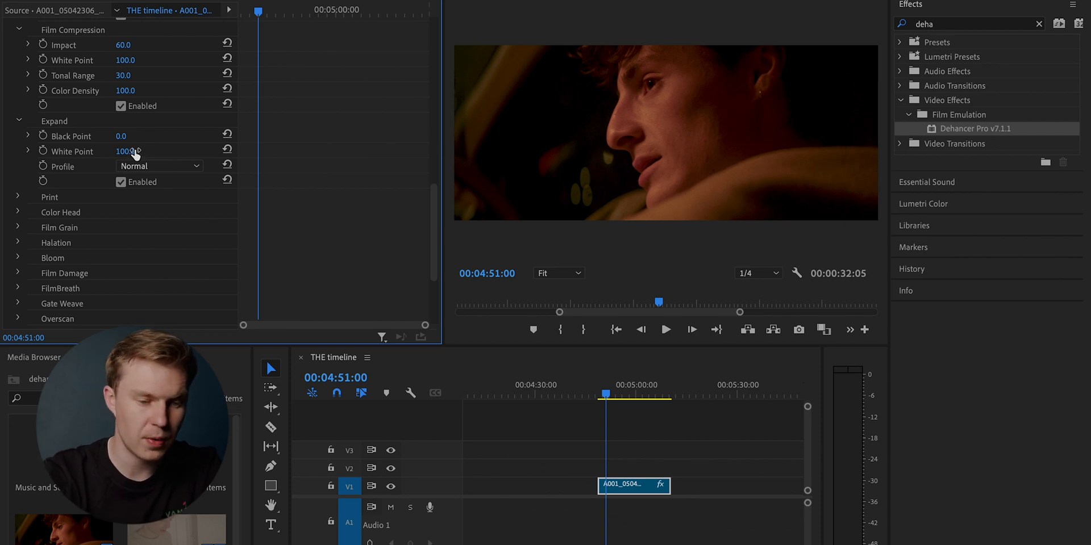
Lower the Expand White Point to 70 and toggle Expand off and on to compare
double_click(125, 152)
type("80")
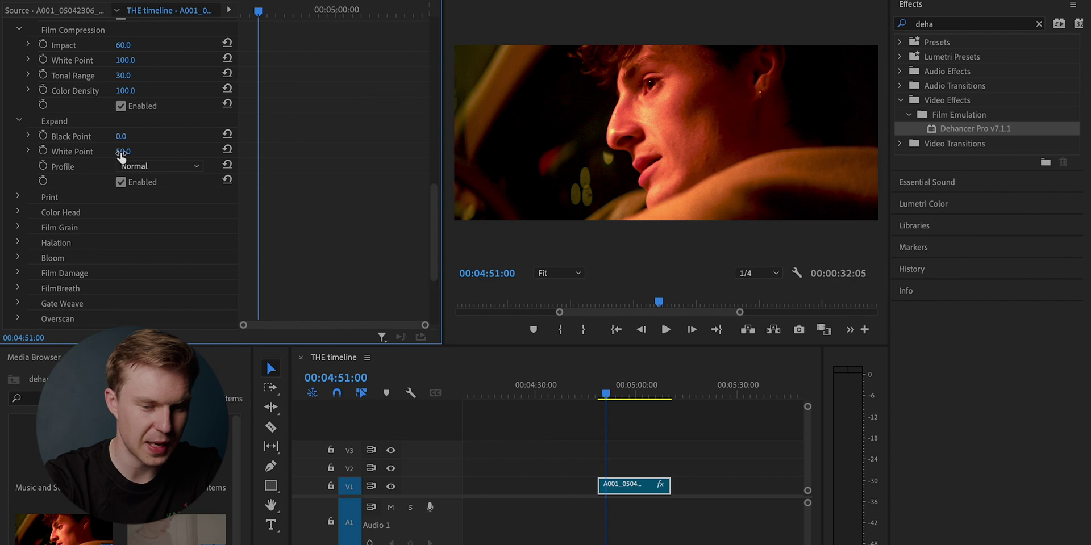
left_click_drag(125, 151, 136, 152)
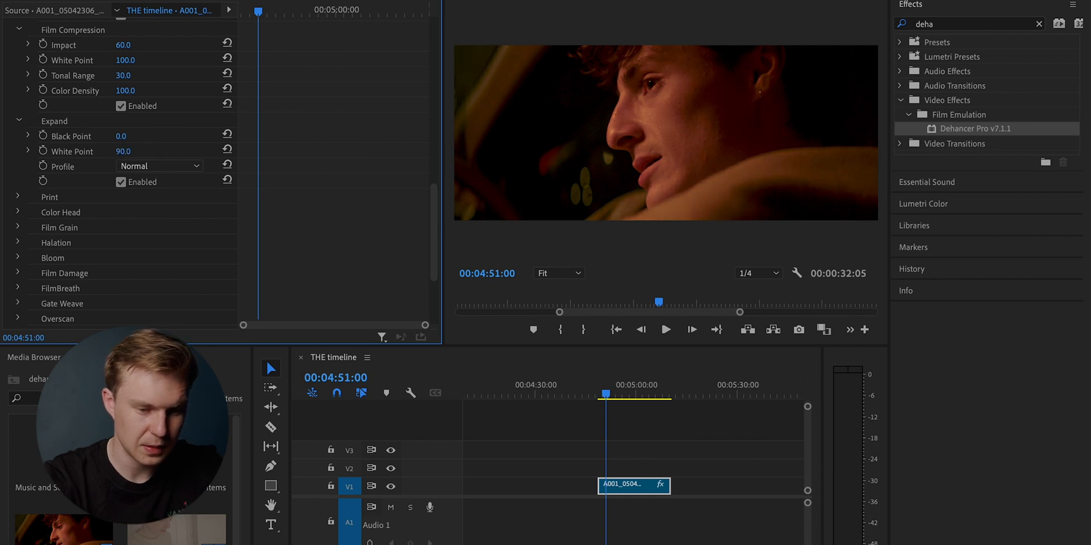
left_click_drag(124, 151, 116, 151)
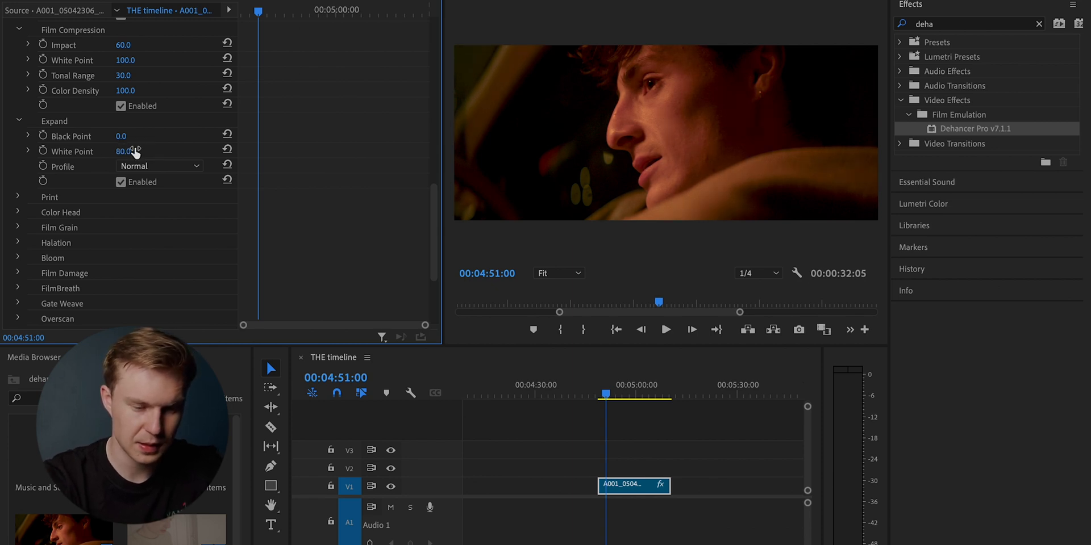
left_click_drag(124, 151, 117, 151)
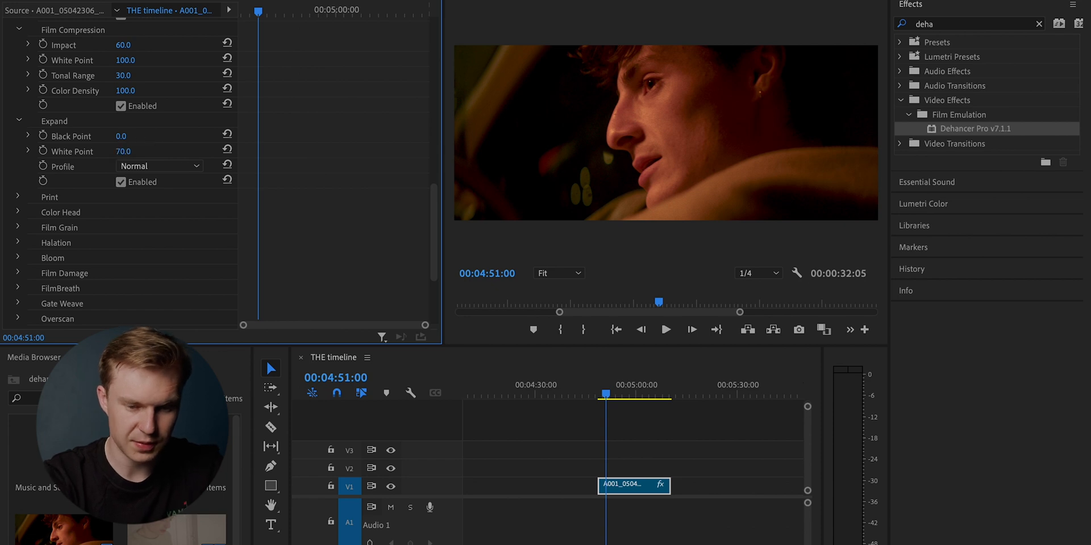
left_click(118, 182)
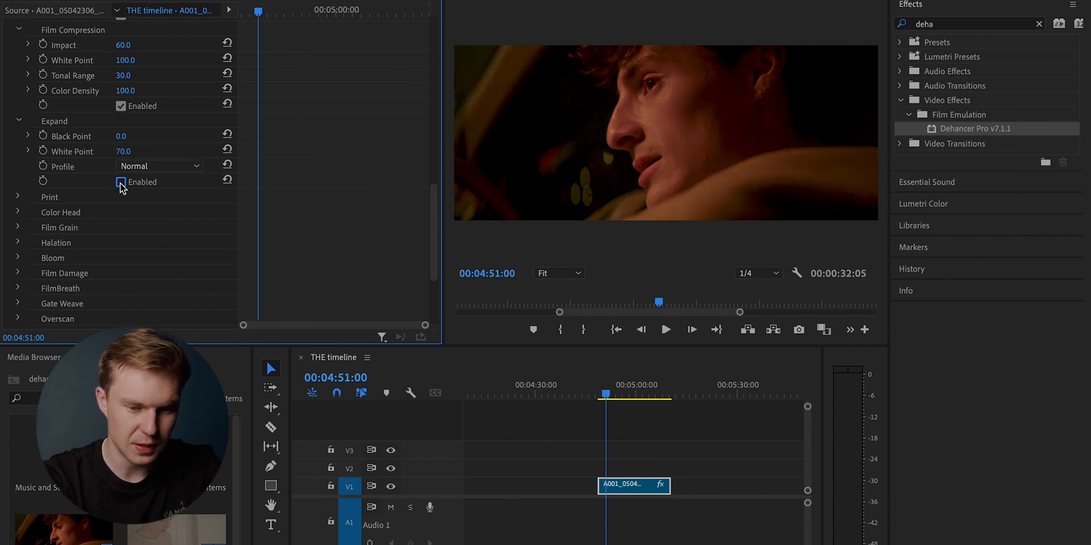
left_click(119, 182)
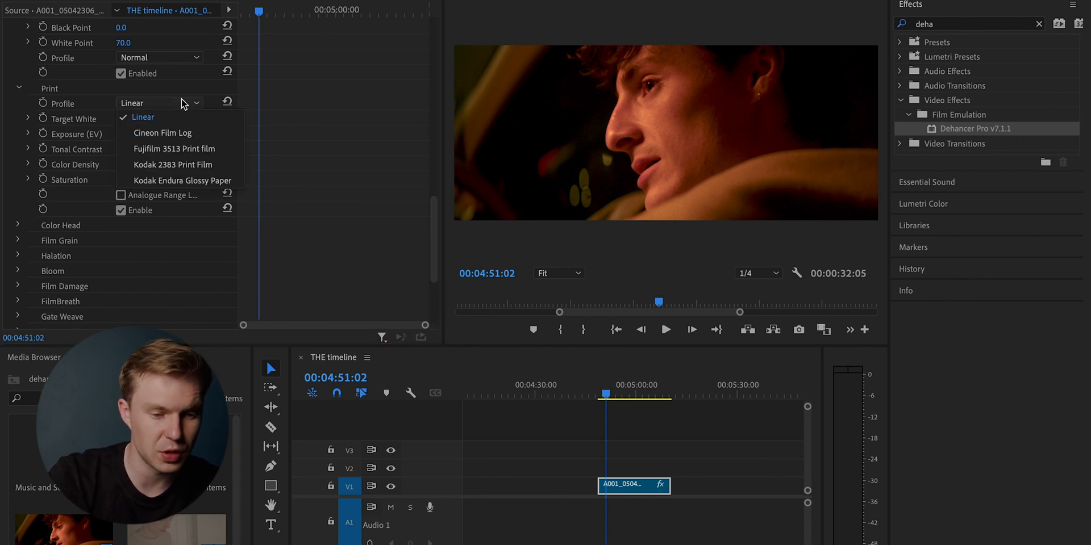
mouse_move(162, 133)
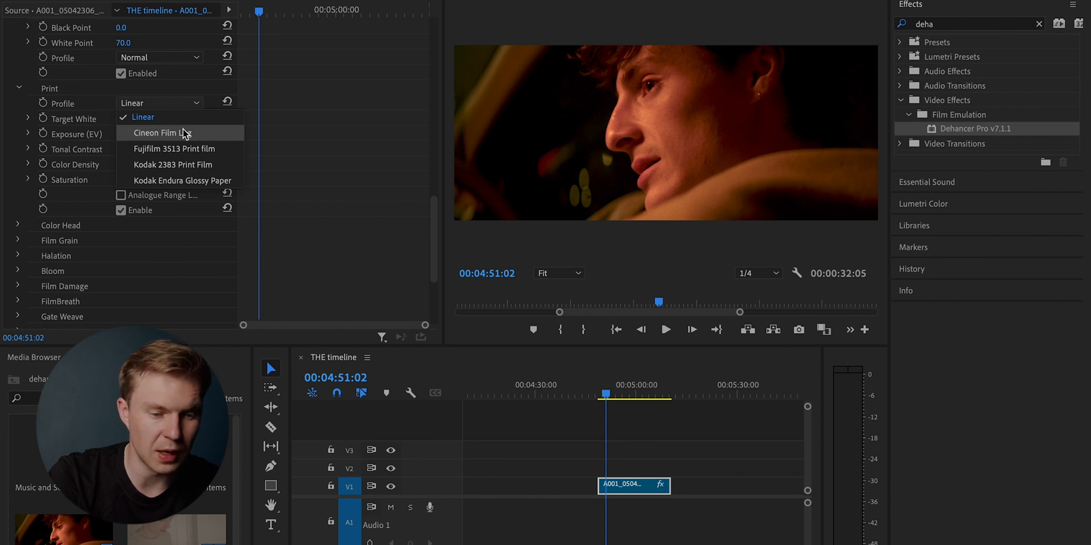
Compare Cineon Film Log and Fujifilm 3513 print profiles, then pick Kodak 2383 and adjust it
left_click(164, 133)
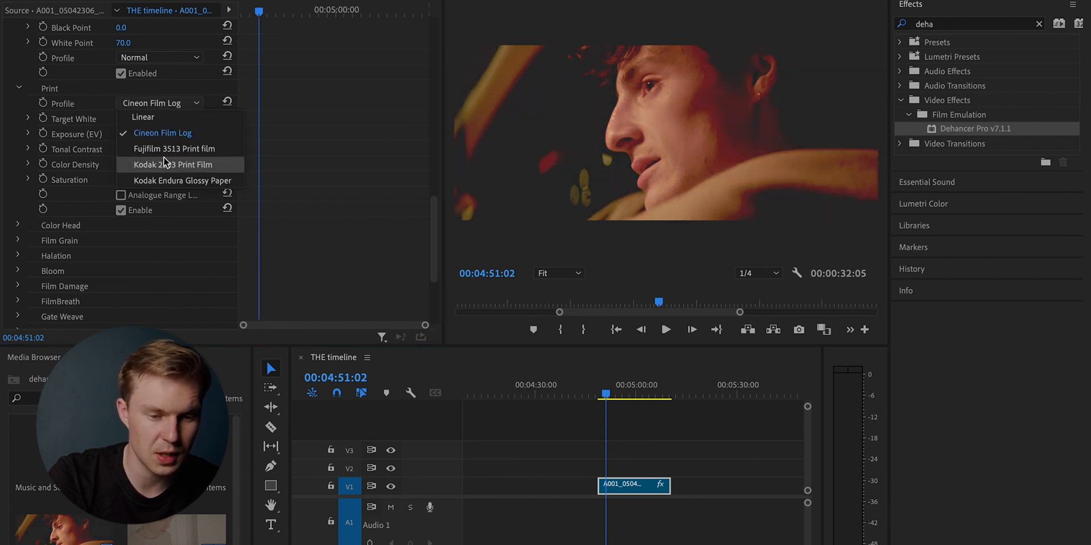
left_click(174, 148)
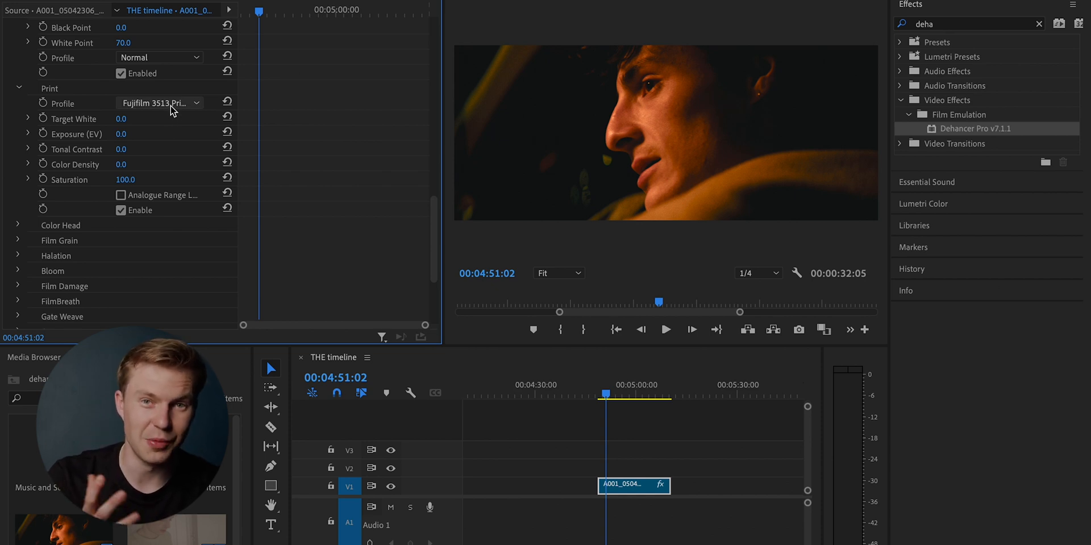
left_click(197, 103)
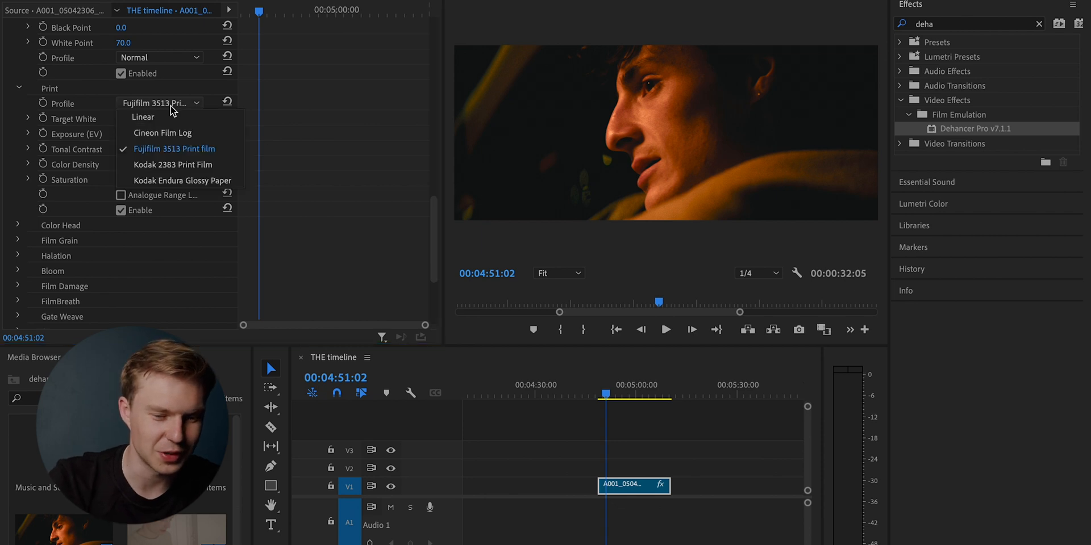
left_click(172, 165)
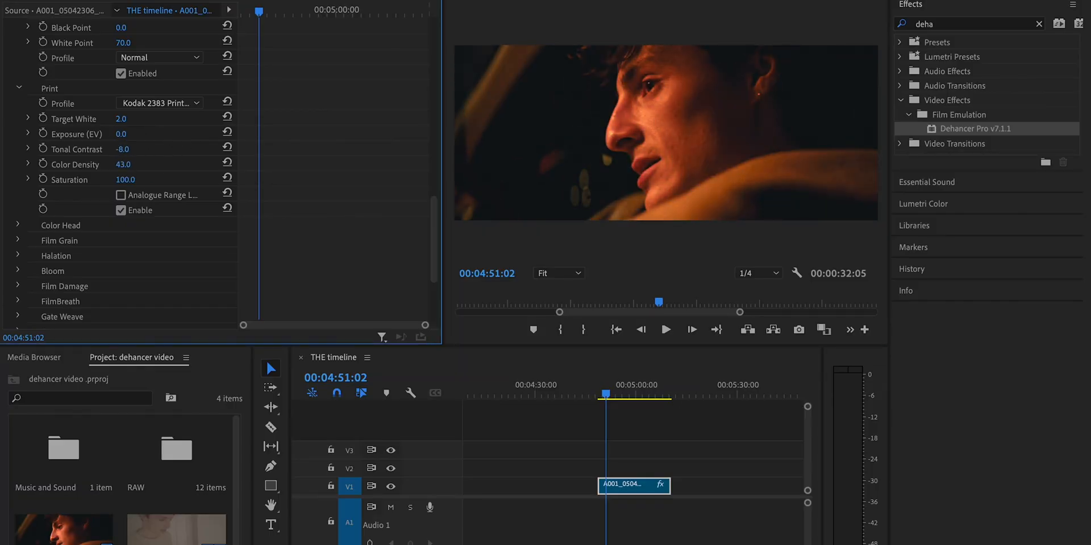
left_click_drag(125, 164, 118, 164)
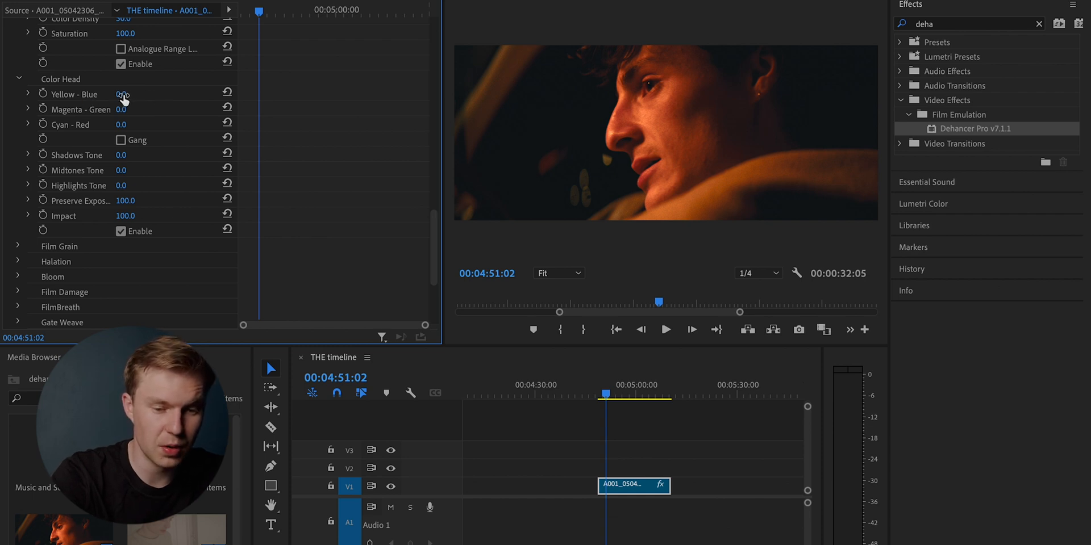
Experiment with the Color Head tint sliders, then reset Magenta - Green to 0
left_click_drag(123, 94, 90, 94)
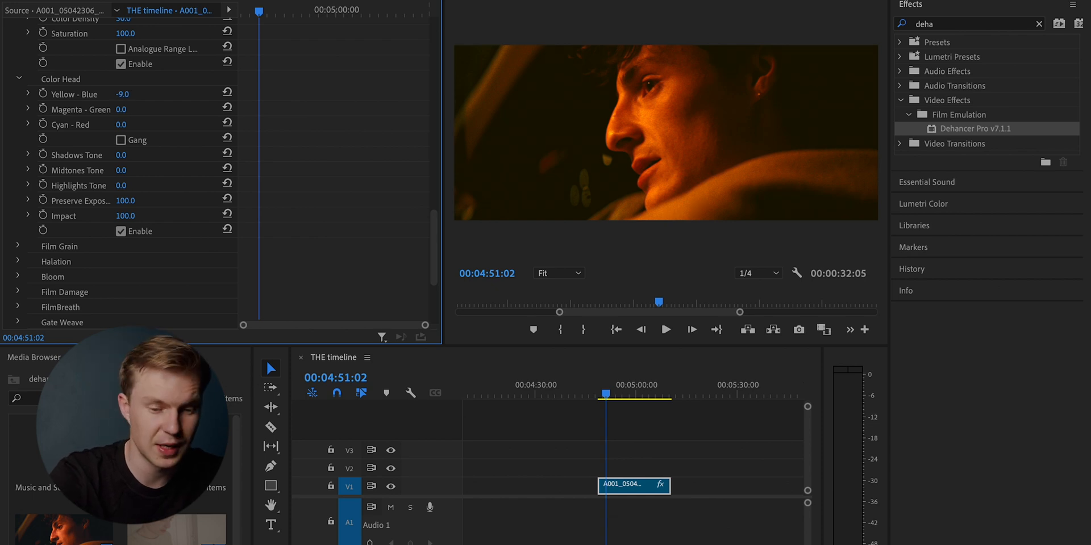
left_click_drag(122, 94, 123, 93)
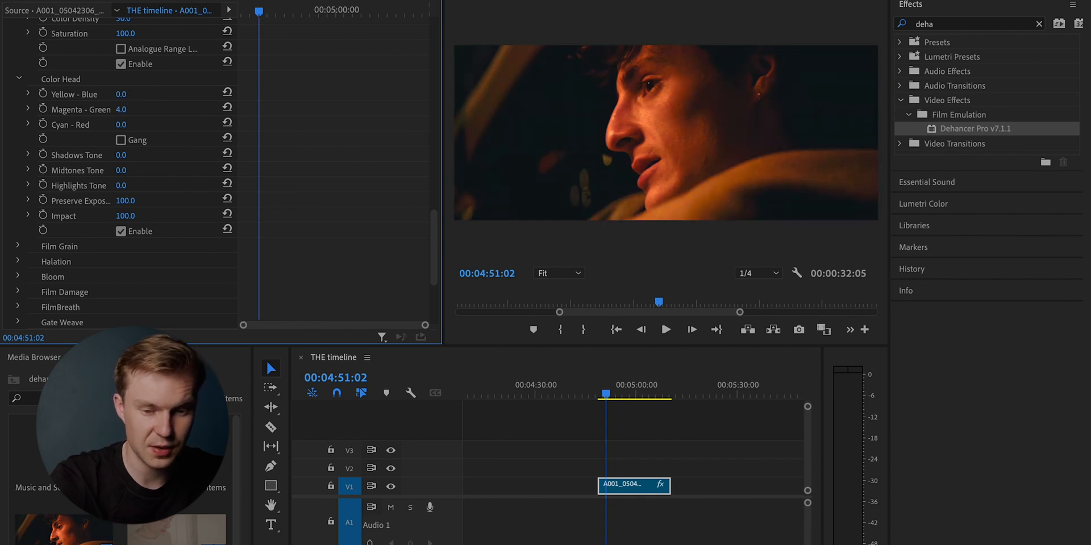
left_click_drag(122, 109, 133, 109)
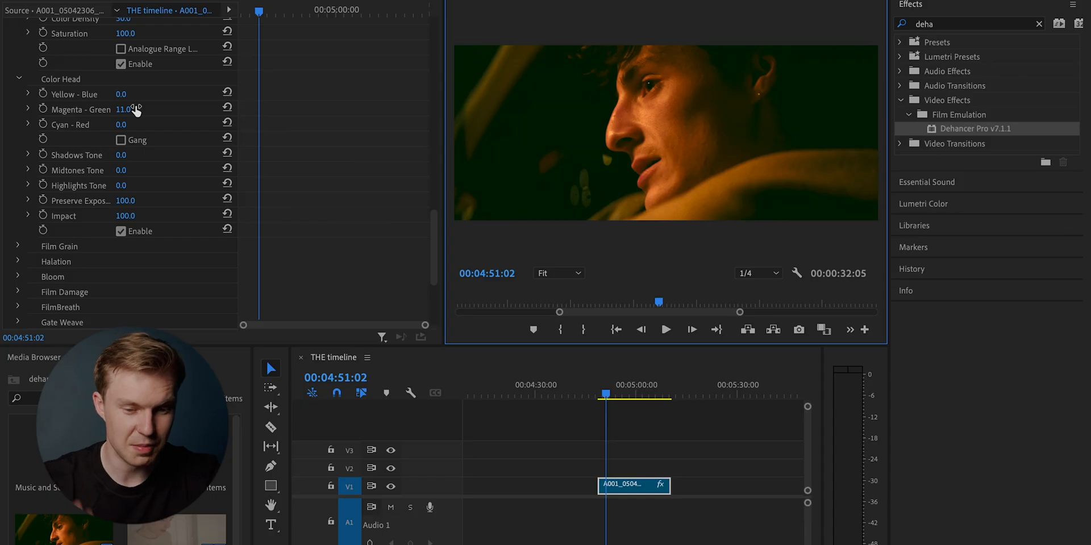
double_click(127, 109)
type("10")
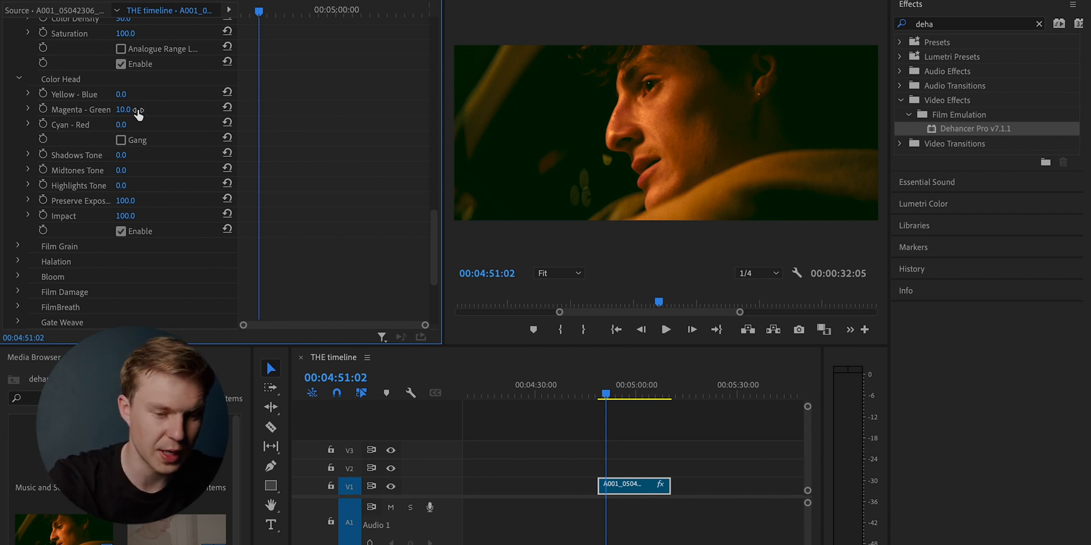
left_click(227, 109)
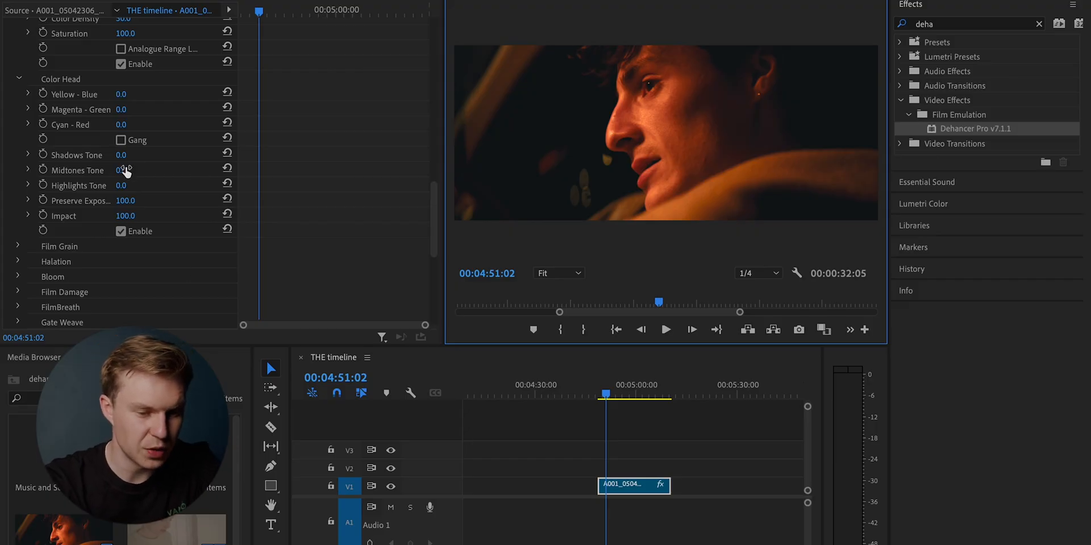
Drag Color Head Midtones Tone down to -100
left_click_drag(125, 169, 90, 170)
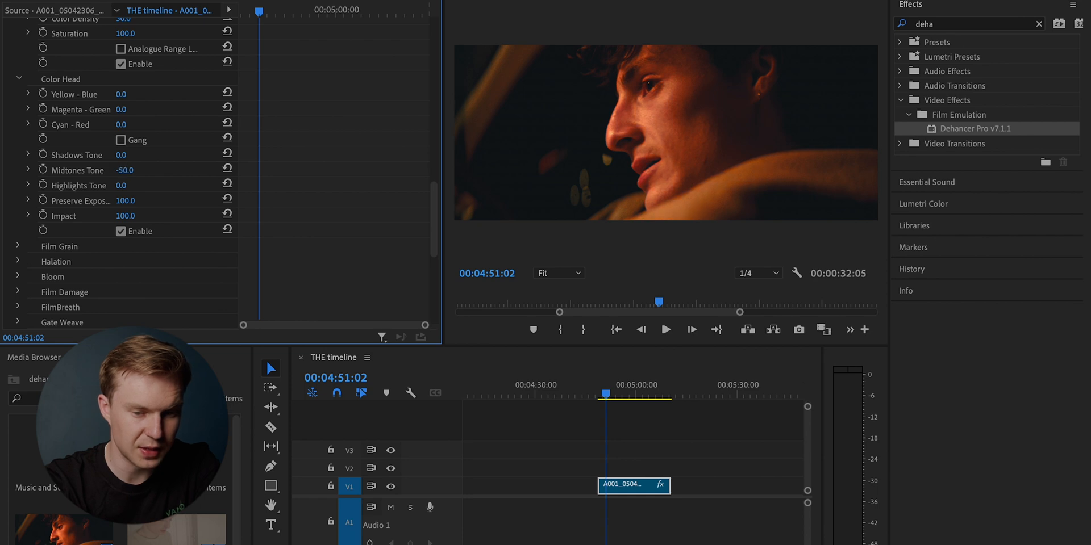
left_click_drag(139, 170, 125, 170)
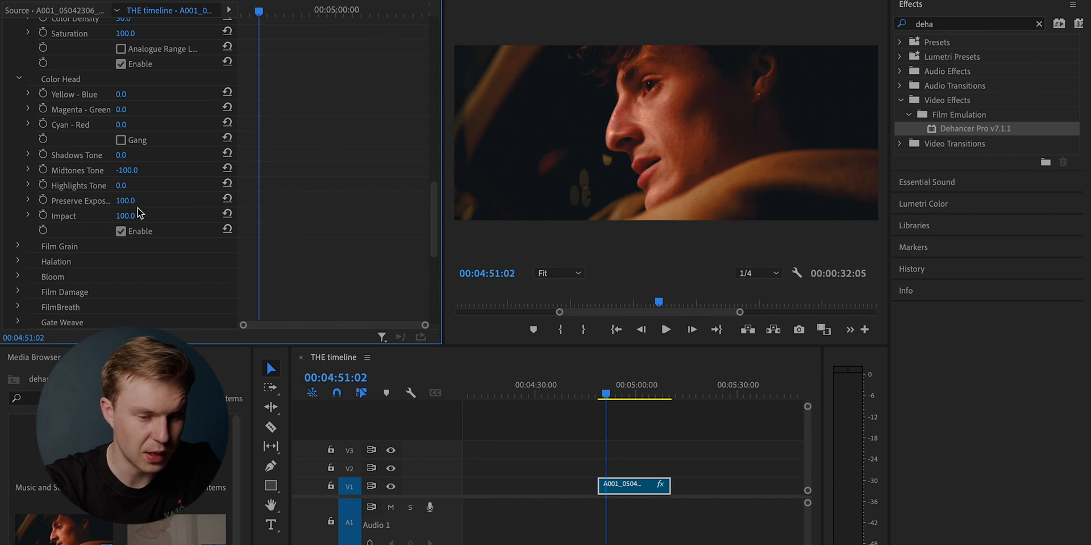
mouse_move(125, 216)
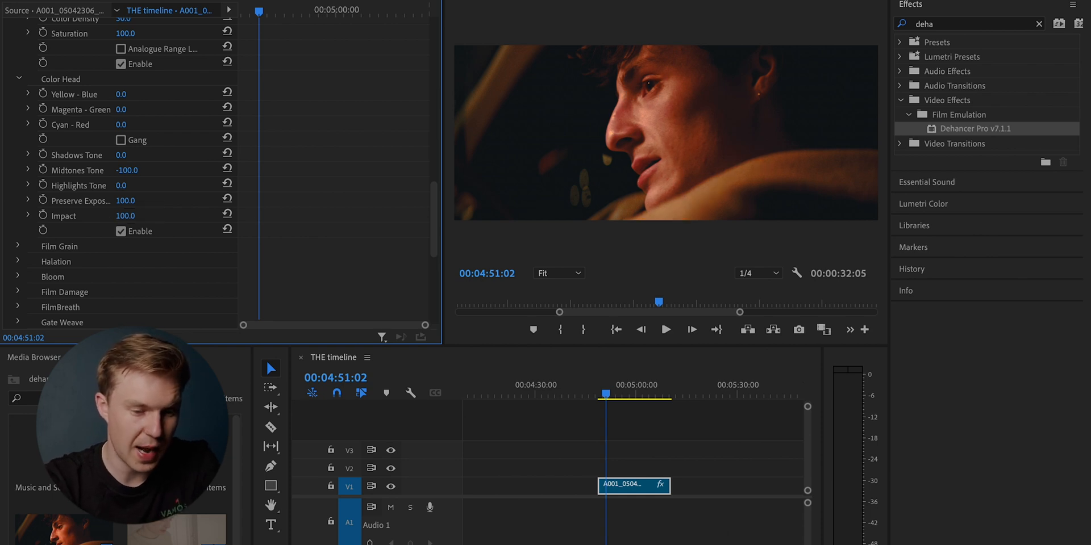
scroll("down", 3)
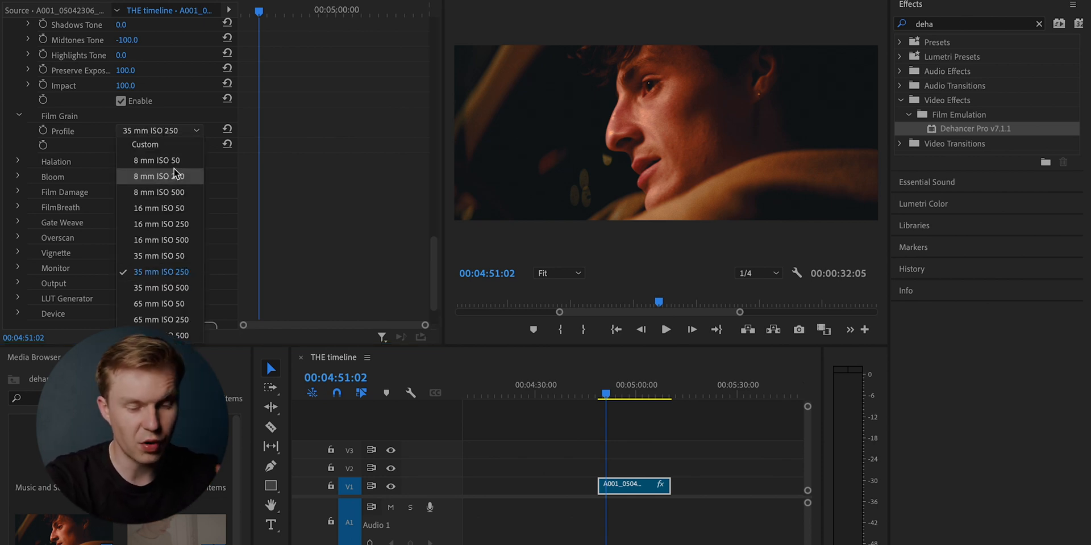
Compare 8 mm ISO 50 and Custom grain stocks, adjusting the custom grain amount
left_click(156, 160)
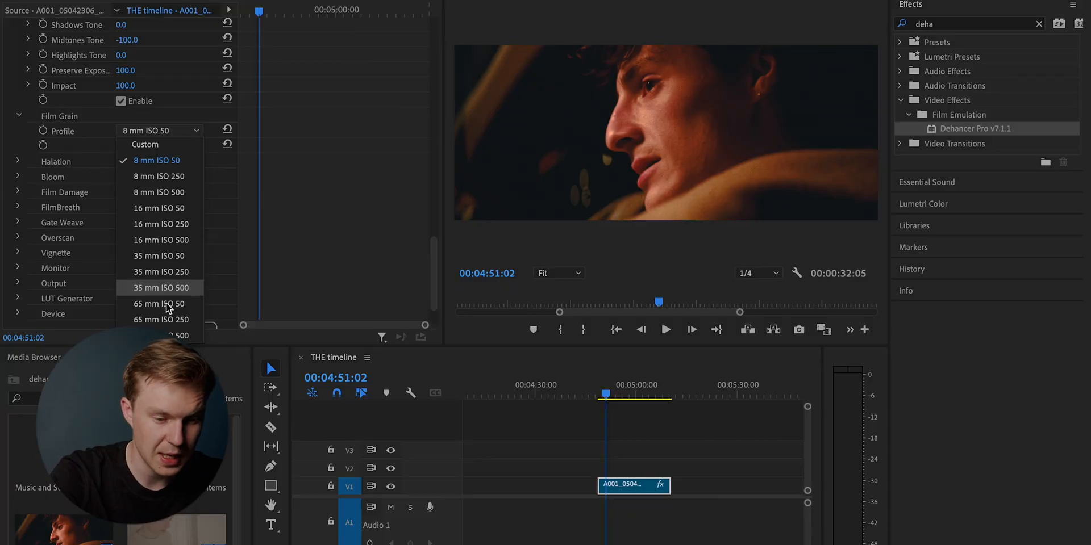
left_click(158, 271)
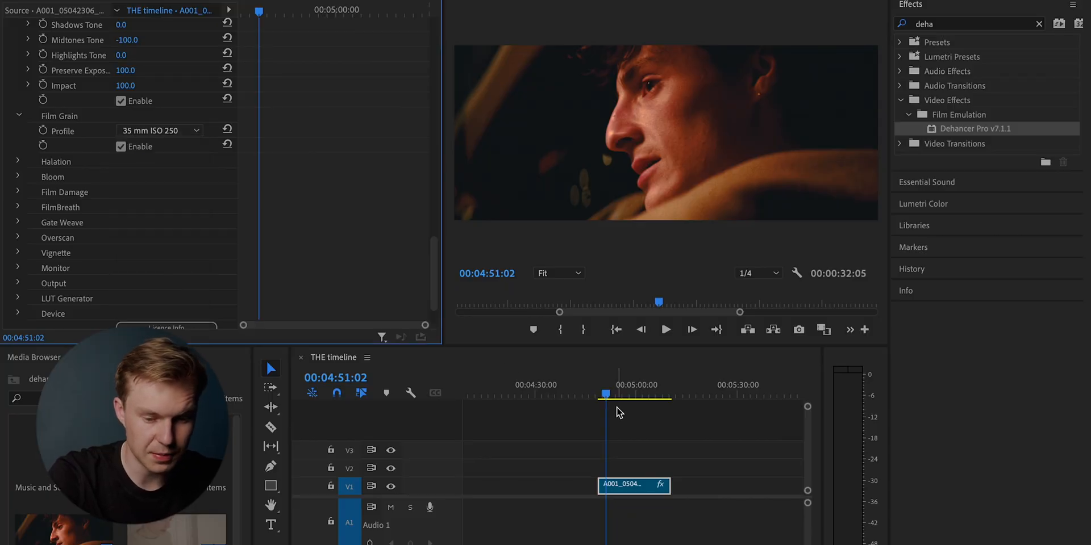
left_click(161, 130)
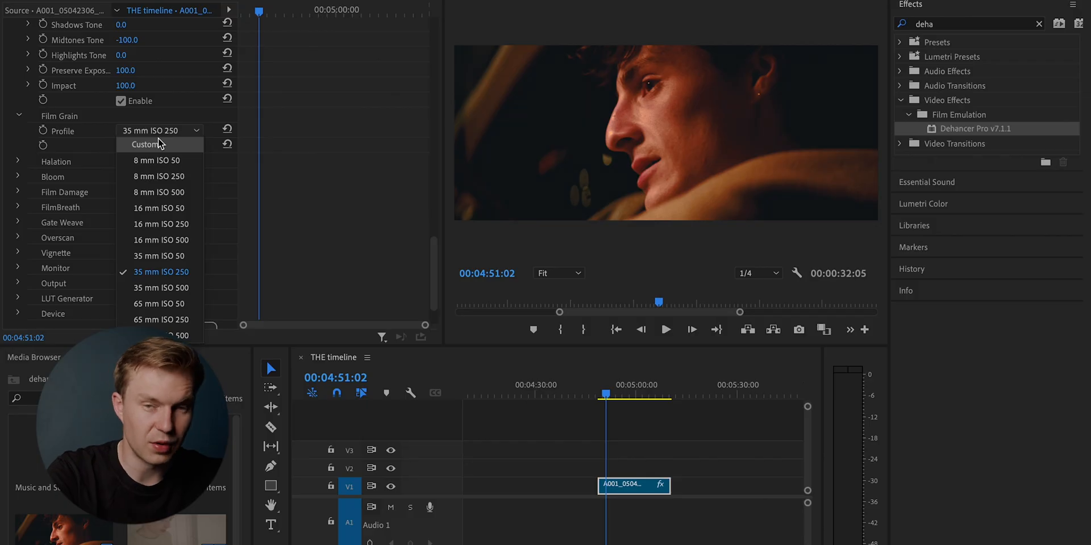
left_click(147, 145)
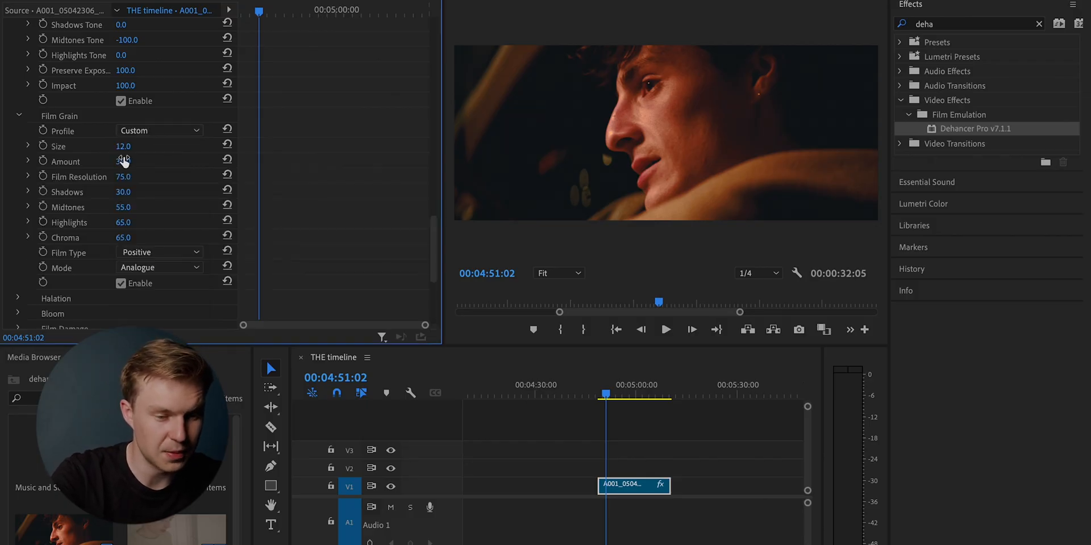
left_click_drag(124, 161, 146, 161)
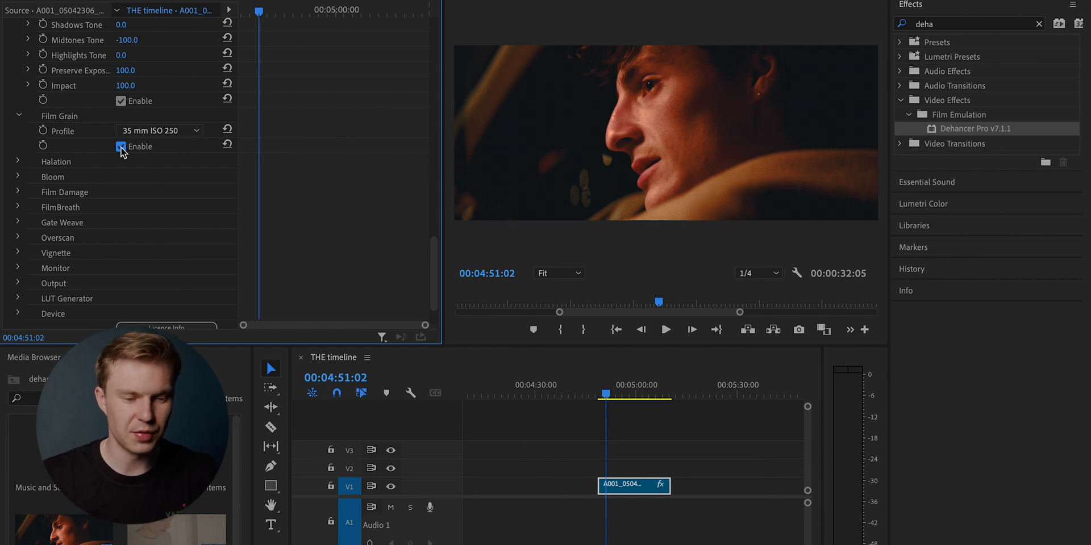
scroll("down", 3)
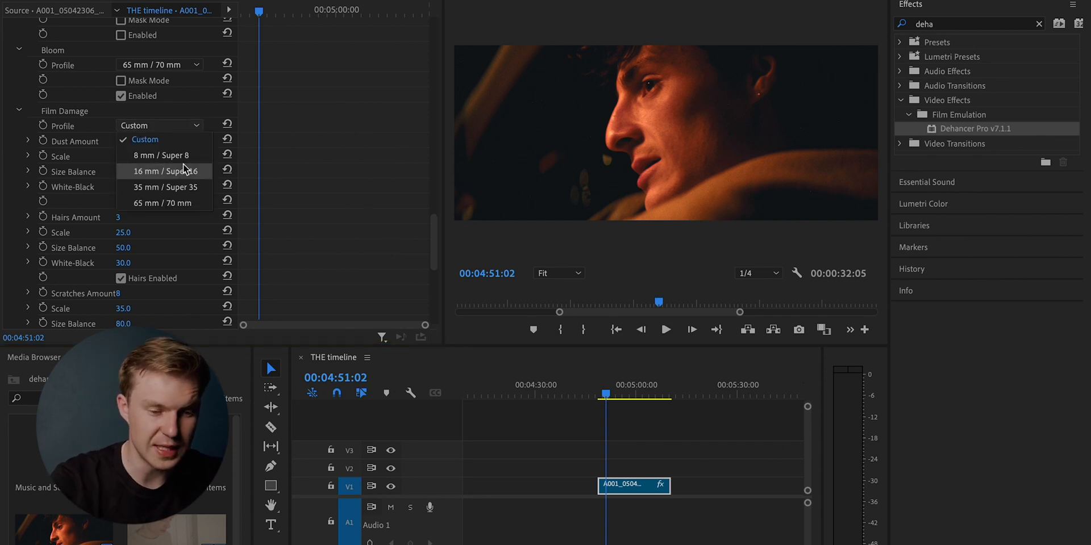
Change the Film Damage profile and set a custom Dust Amount of 100
left_click(161, 155)
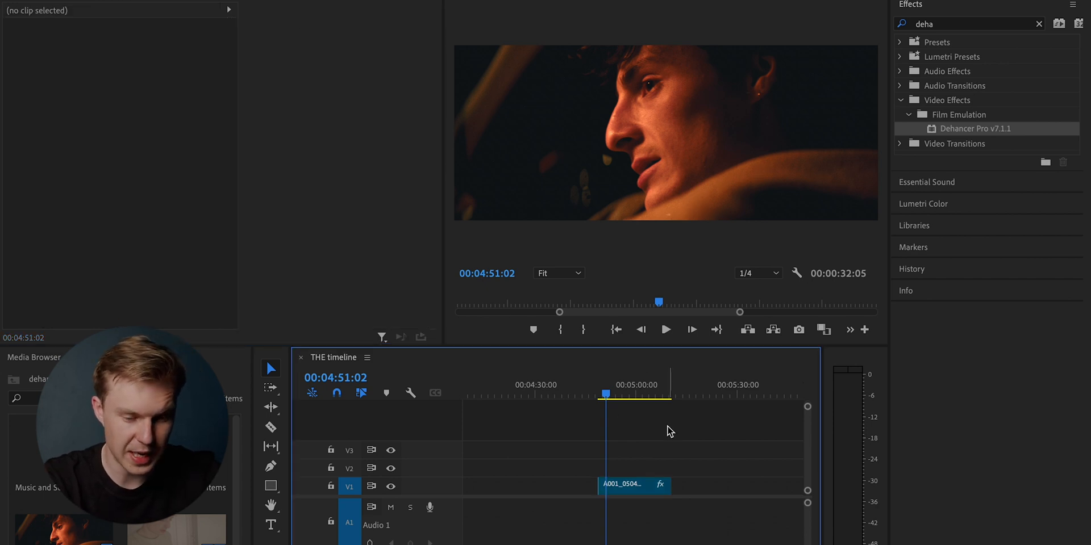
left_click(664, 329)
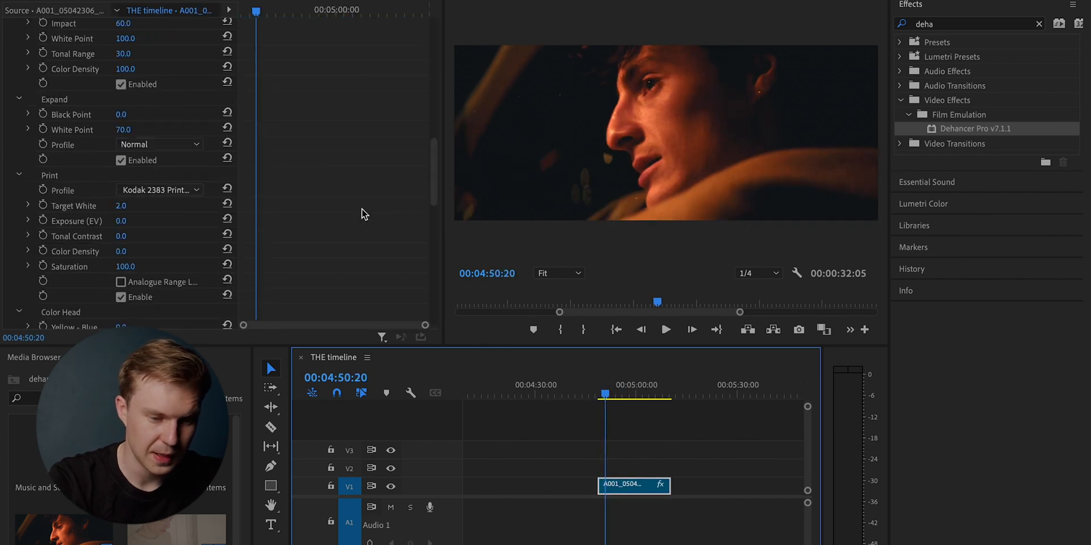
scroll("down", 3)
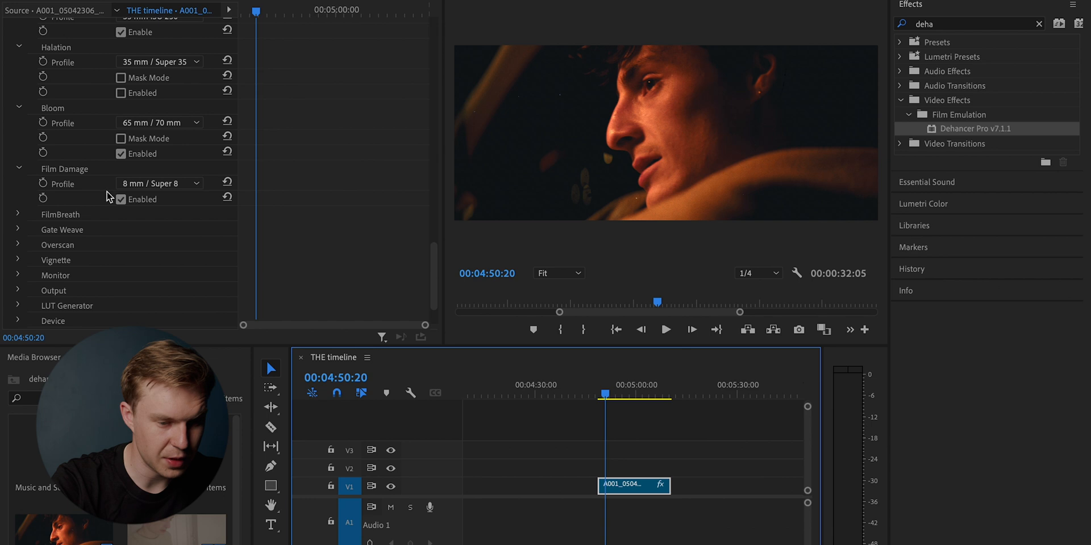
left_click(159, 183)
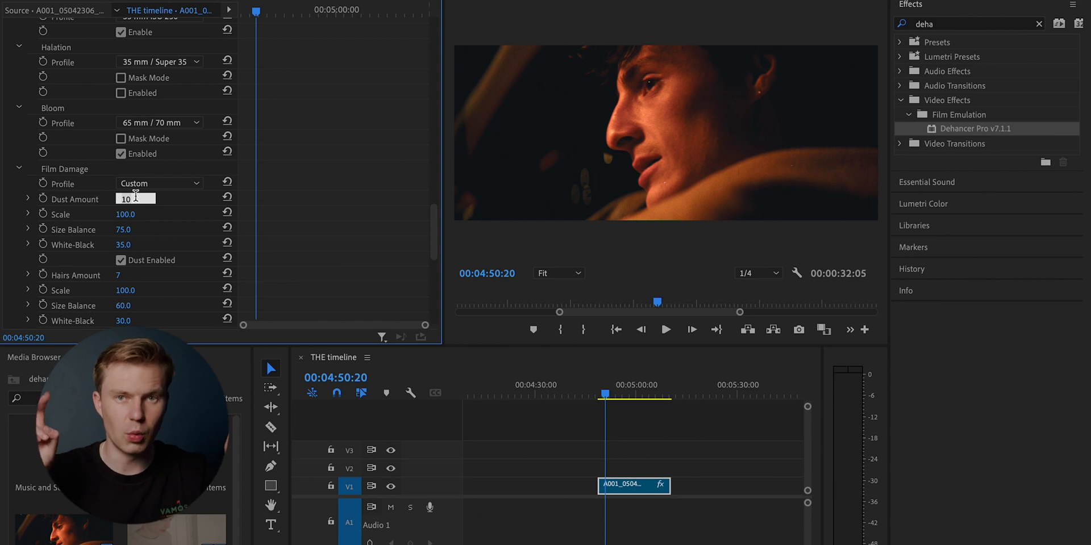
type("100")
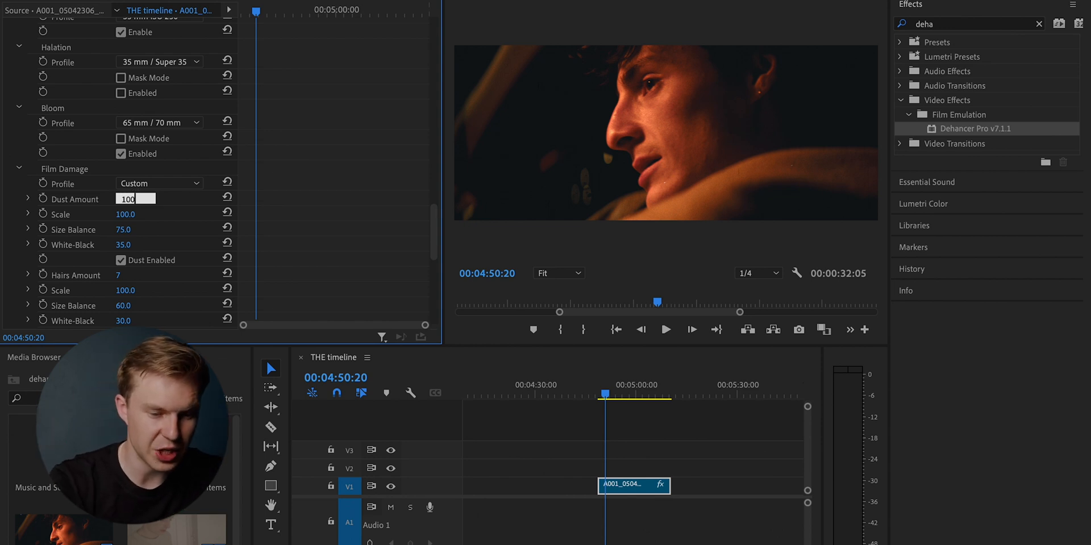
left_click(136, 214)
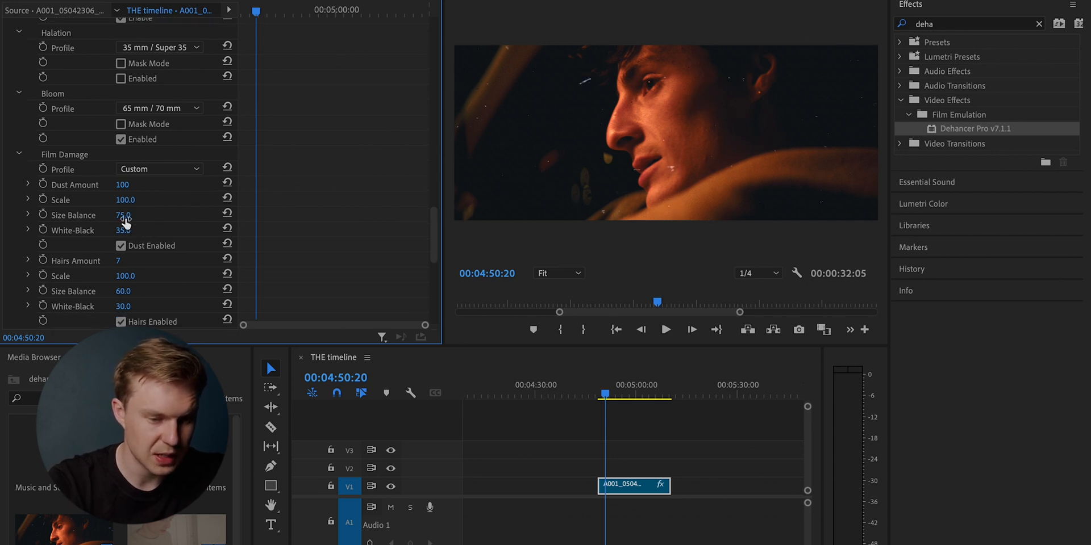
Reselect the clip and raise the Film Damage Total Amount to 50
scroll("down", 3)
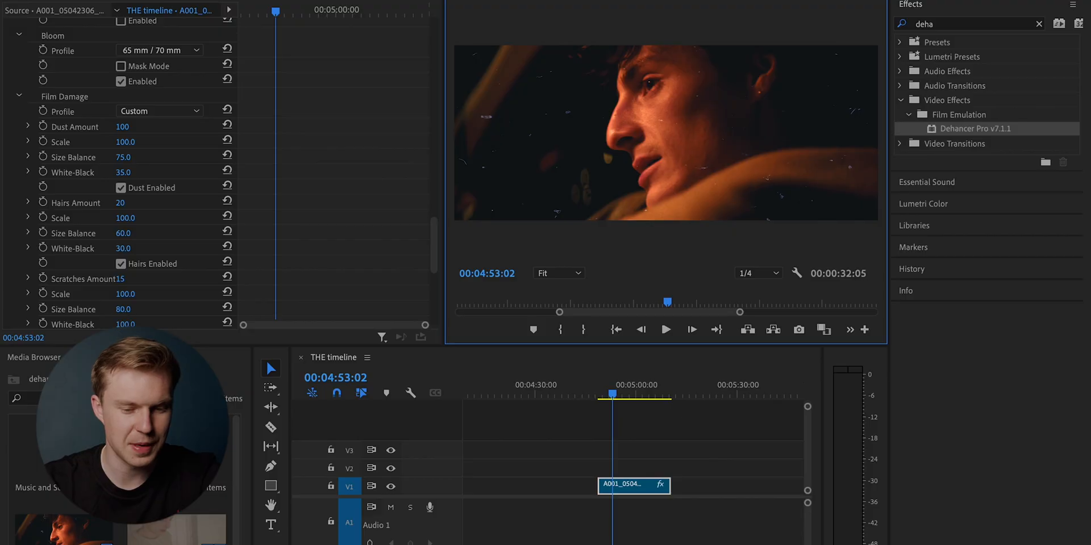
left_click(613, 385)
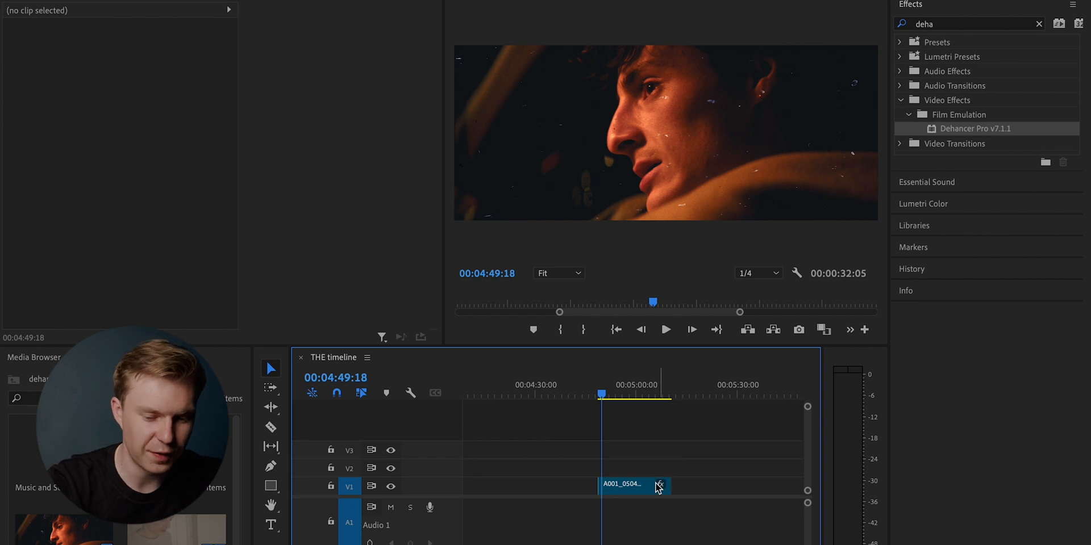
left_click(632, 485)
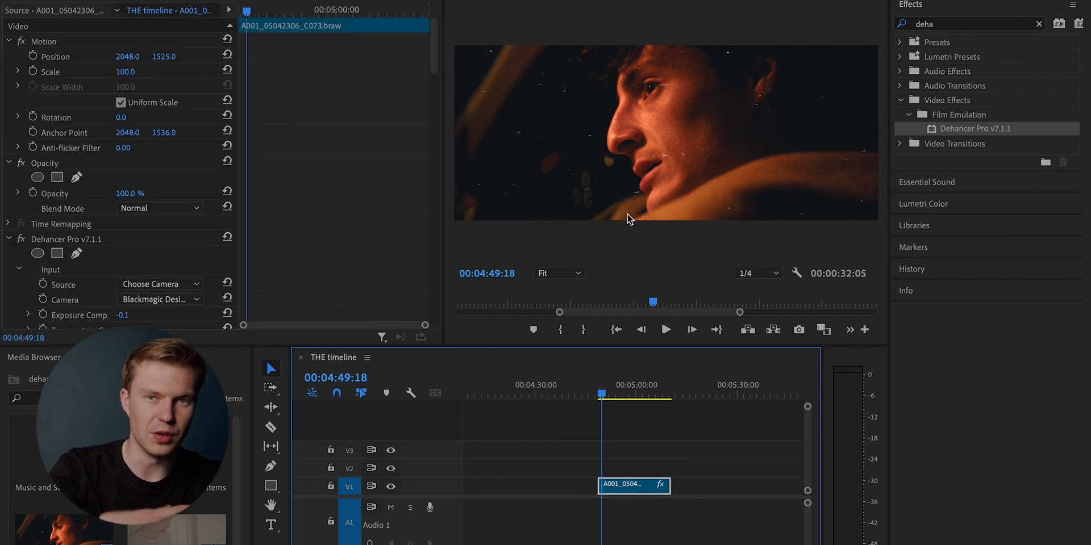
scroll("down", 3)
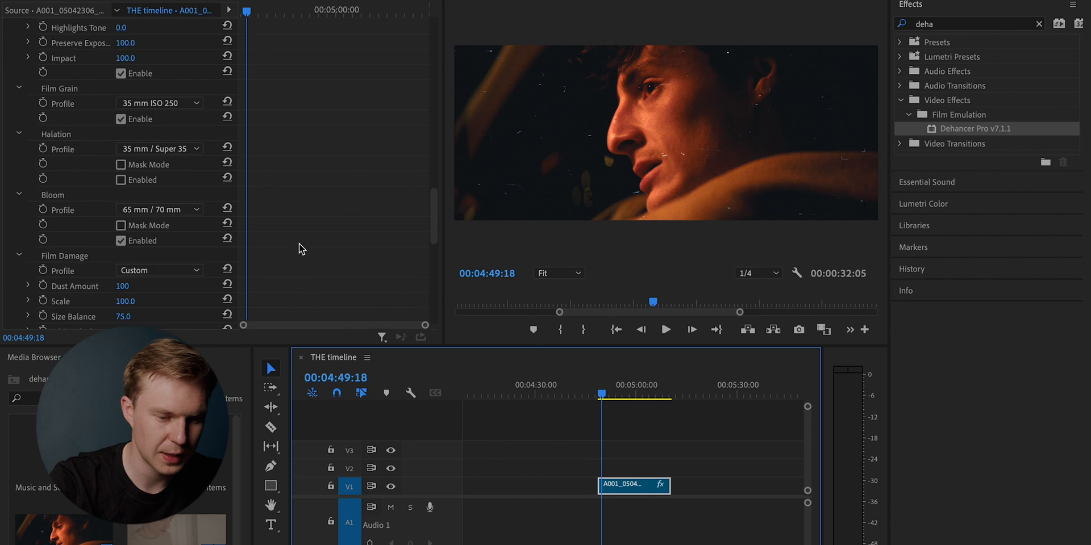
scroll("down", 3)
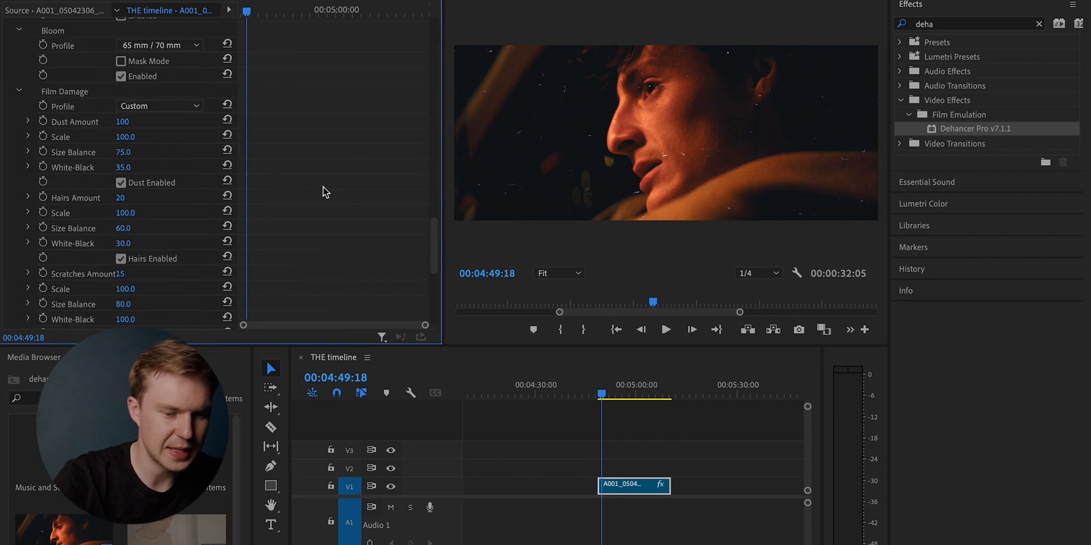
scroll("down", 3)
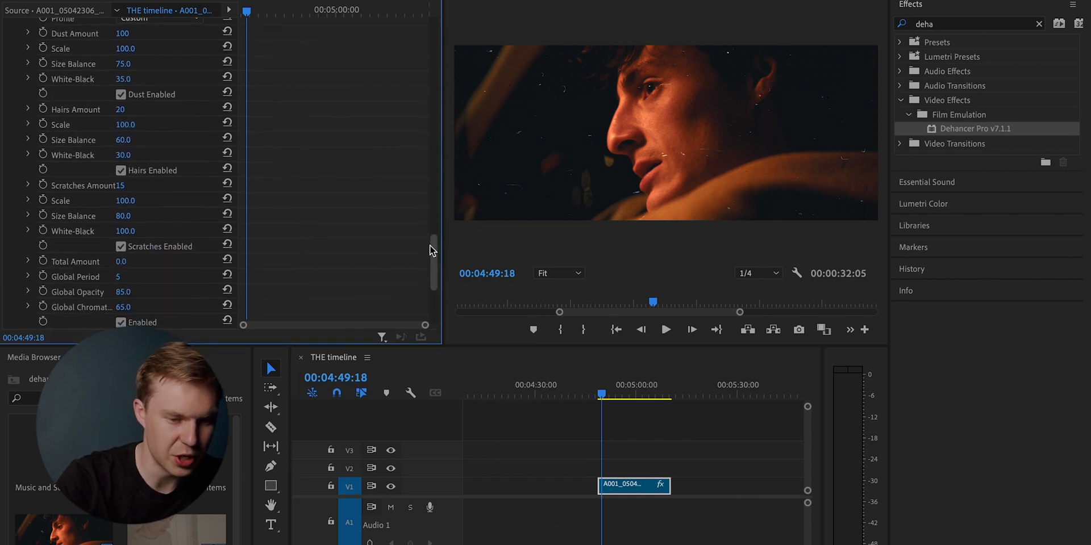
scroll("down", 3)
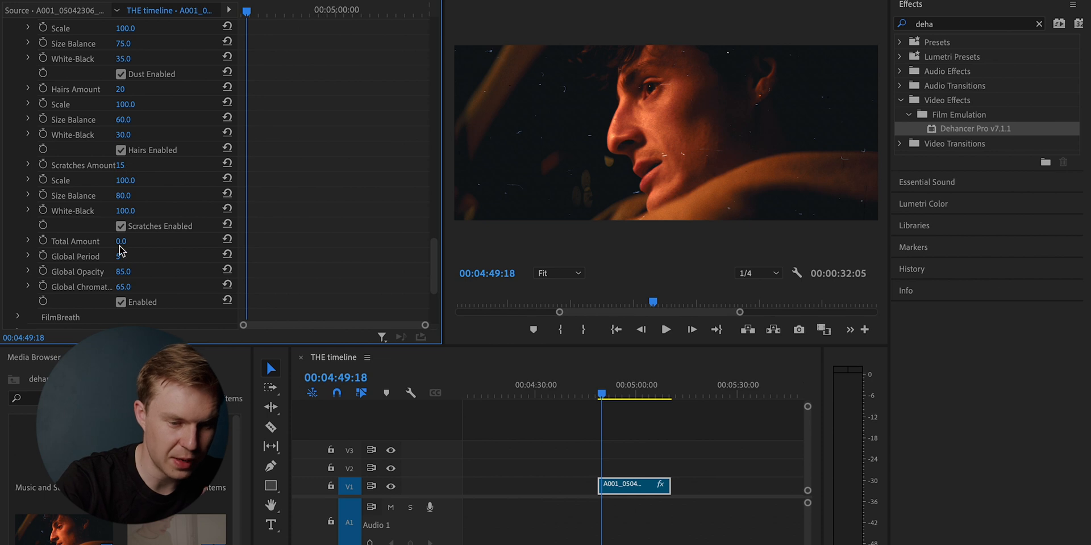
left_click_drag(121, 241, 122, 241)
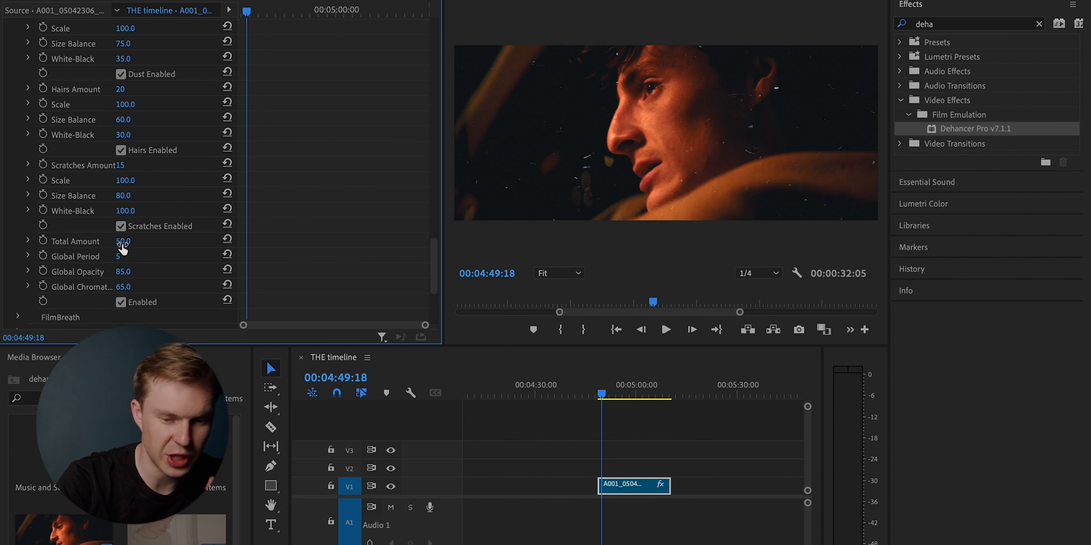
scroll("up", 3)
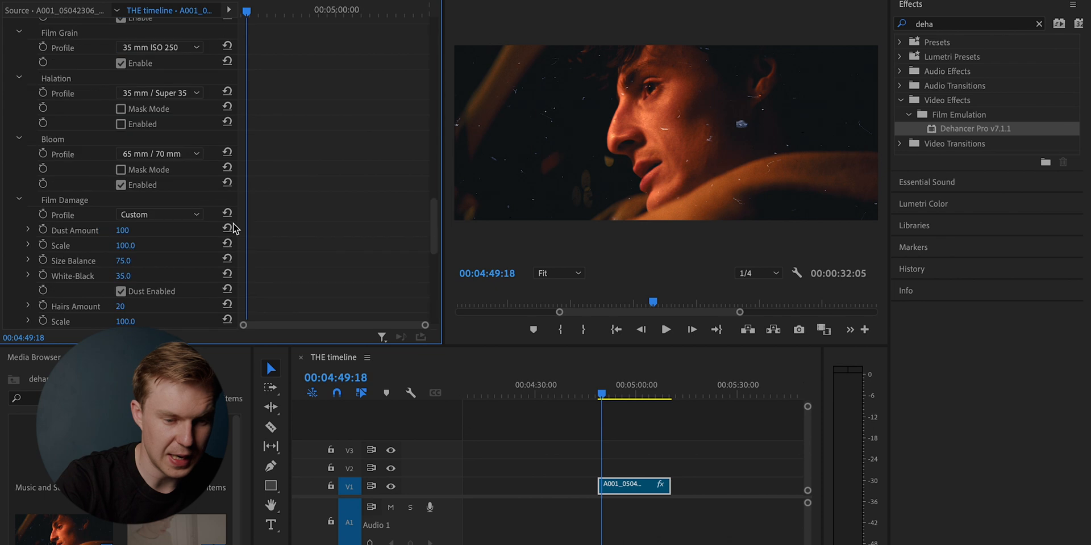
Apply the 35 mm Super 35 film damage profile, then toggle Film Damage Enabled off
left_click(159, 214)
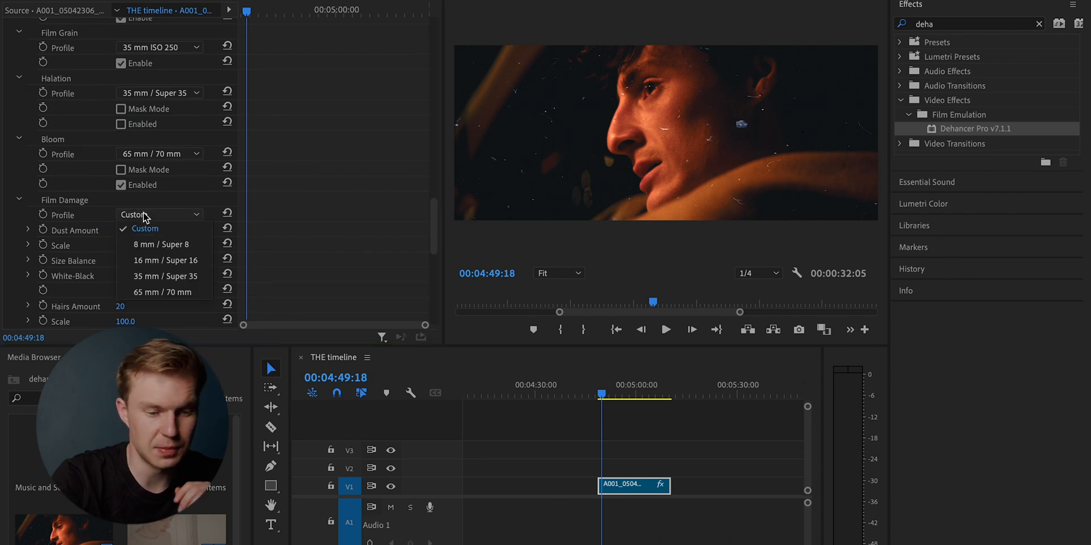
left_click(164, 276)
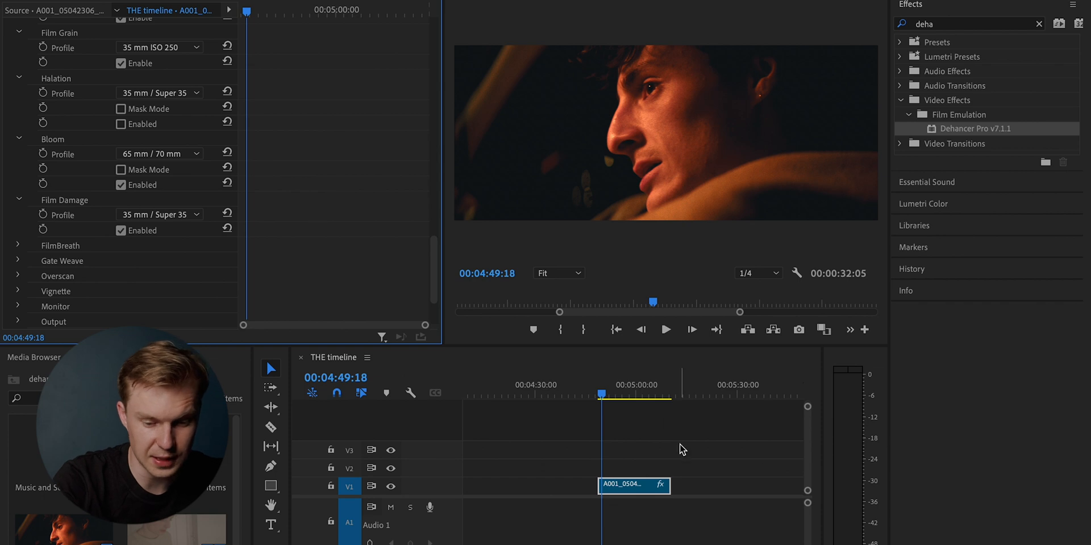
left_click(664, 329)
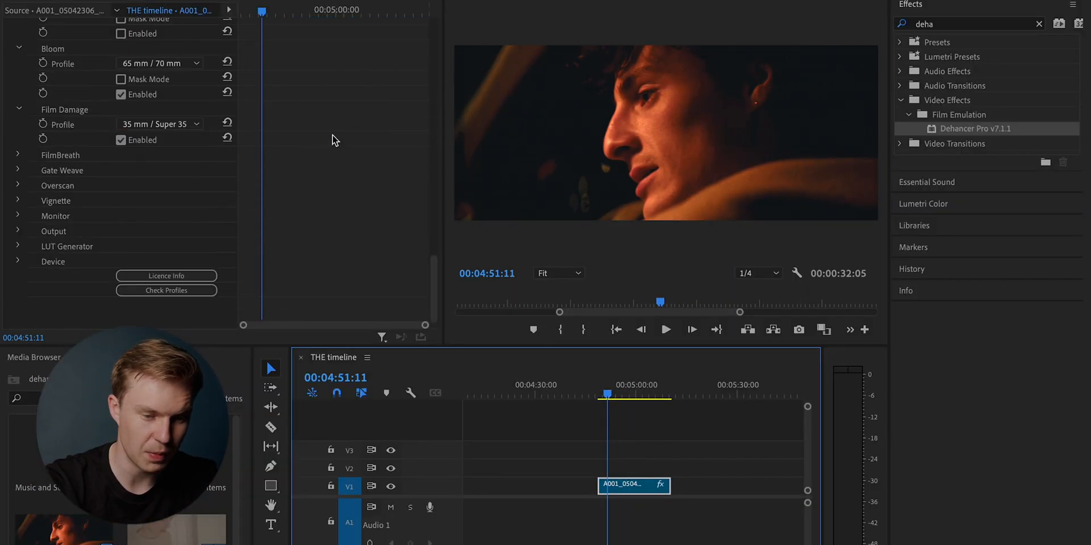
left_click(120, 140)
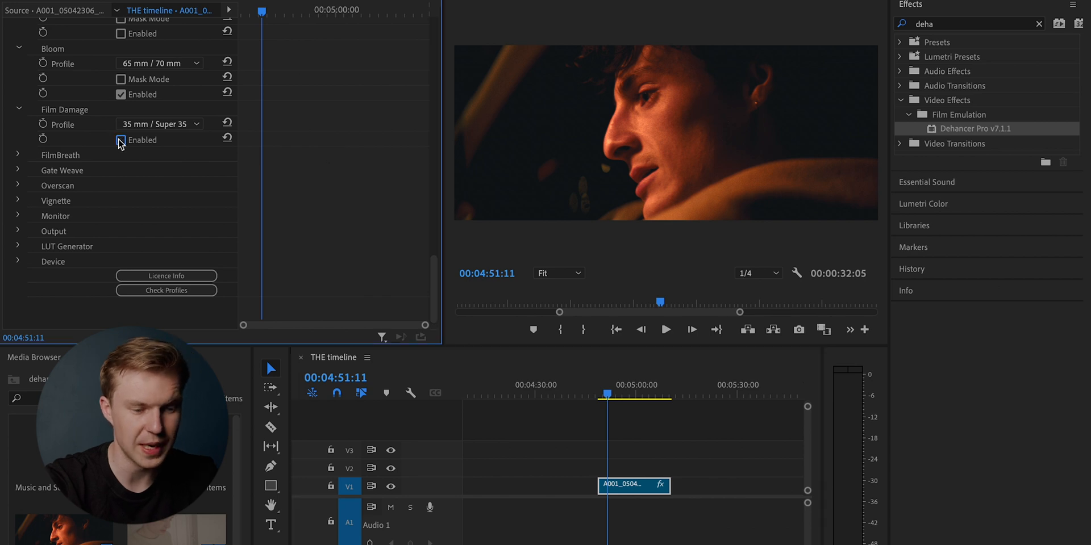
left_click(121, 140)
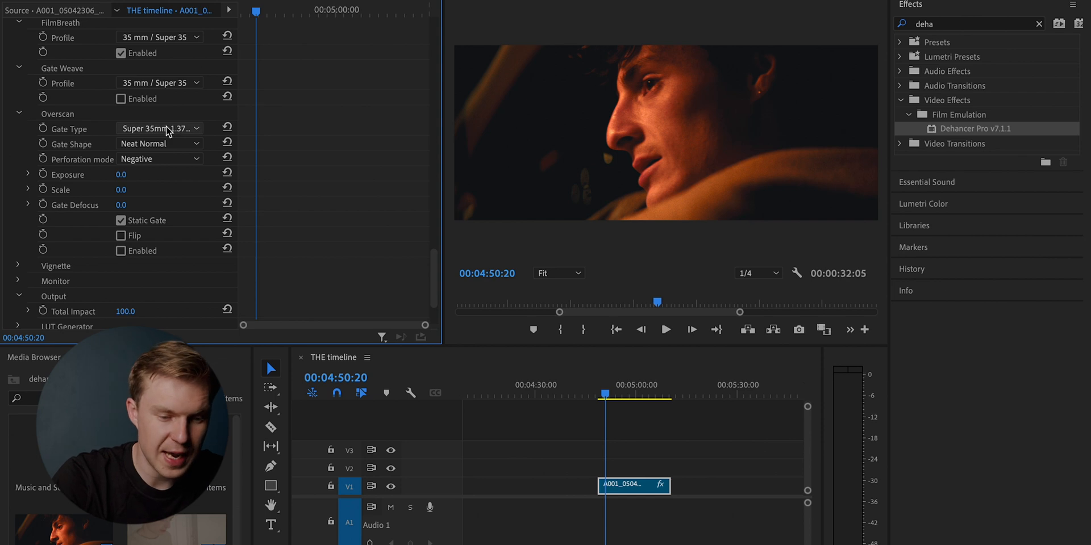
Enable the gate overlay, play the clip, and try Standard 16mm and Widescreen 35mm gates
left_click(121, 251)
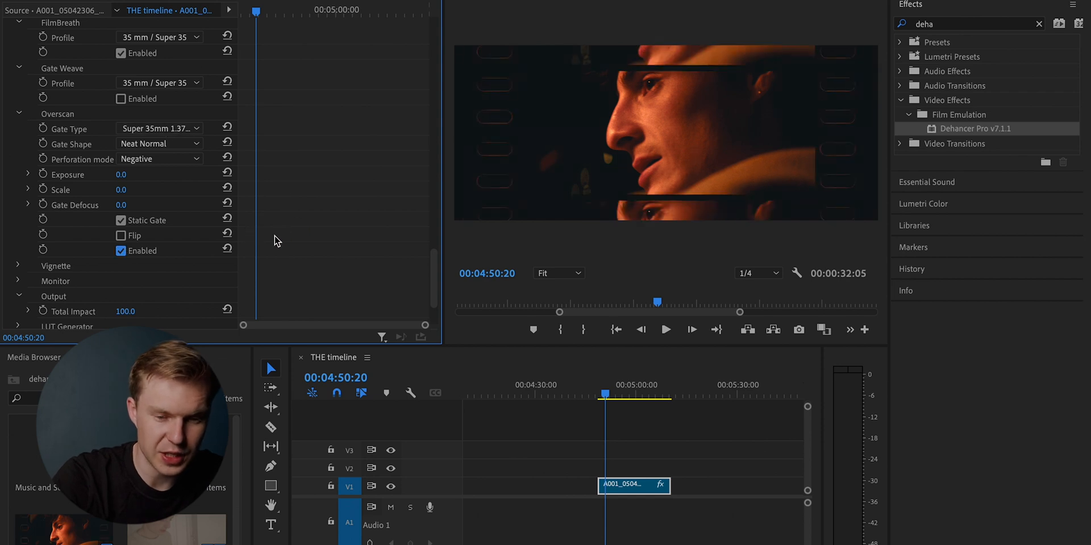
left_click(664, 330)
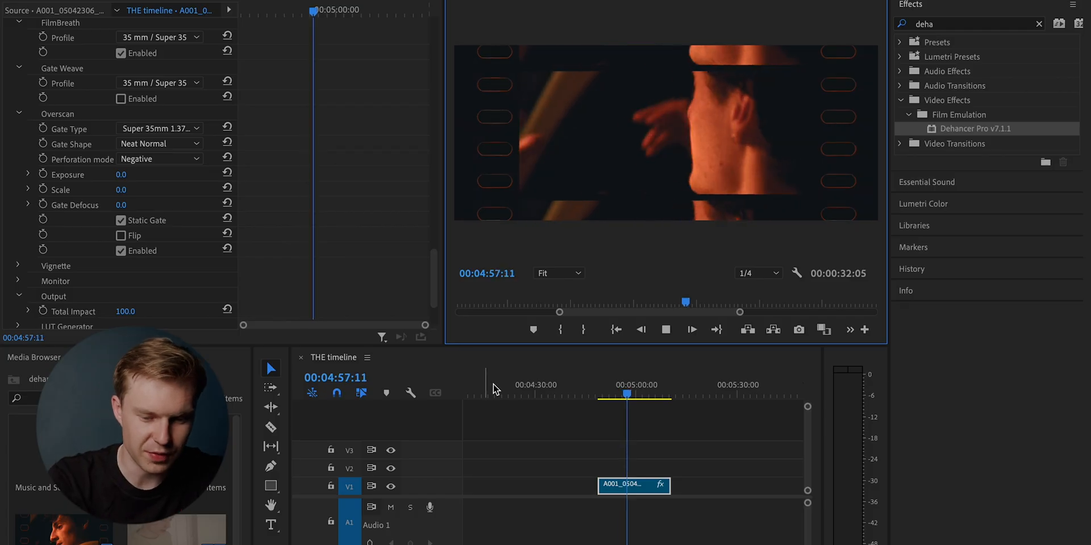
left_click(157, 127)
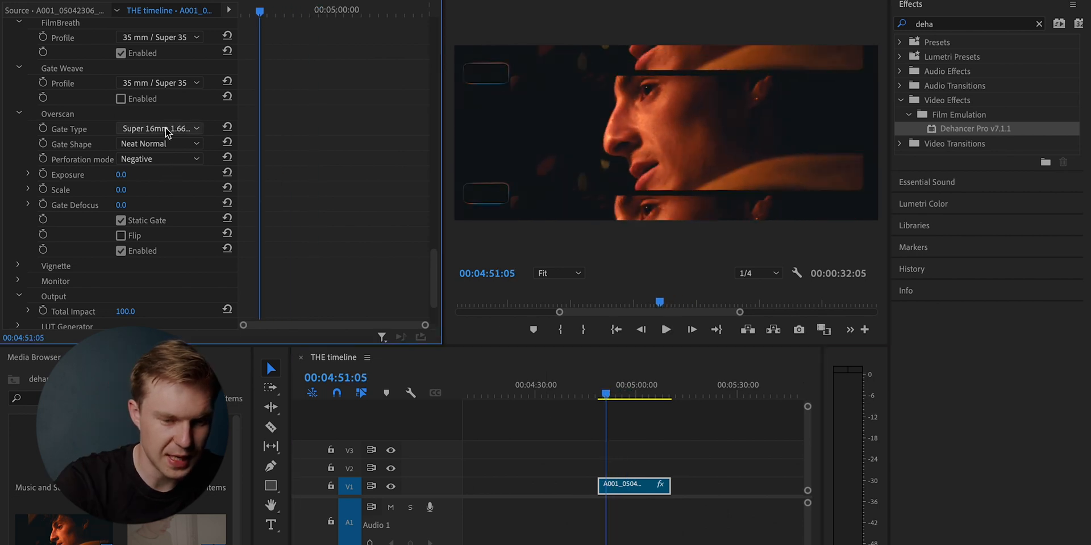
left_click(160, 127)
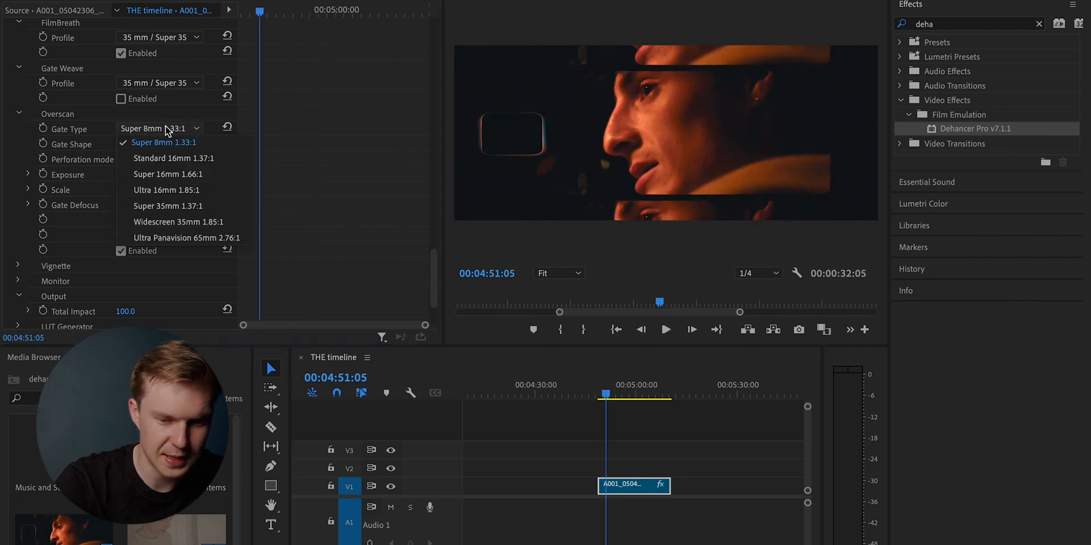
left_click(173, 158)
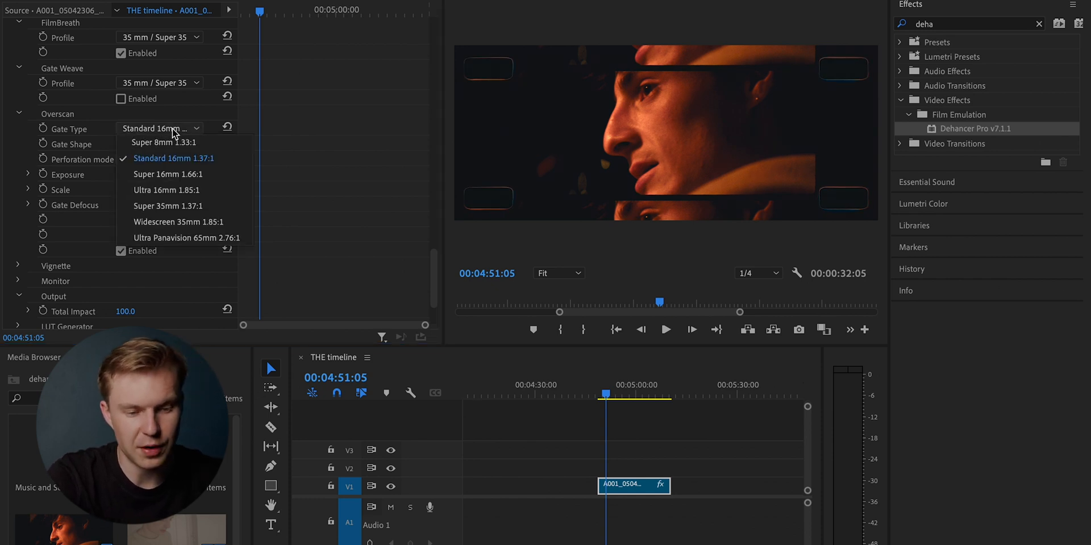
mouse_move(167, 206)
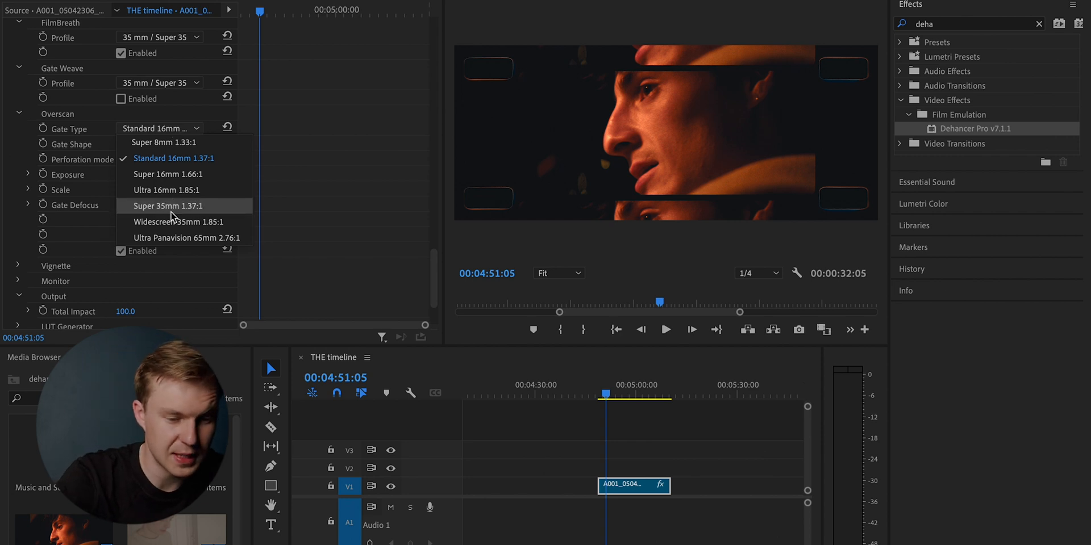
left_click(180, 221)
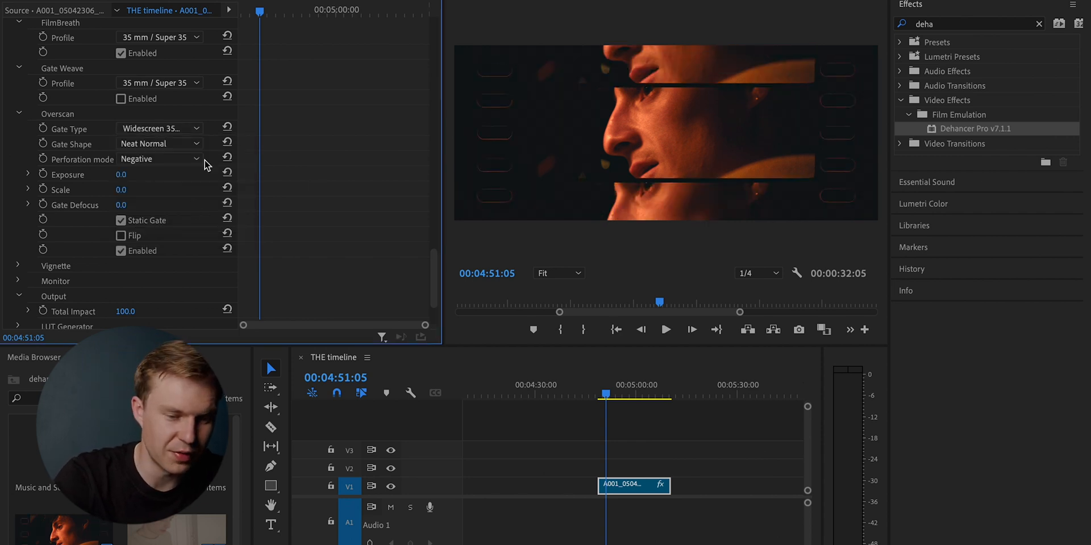
scroll("down", 3)
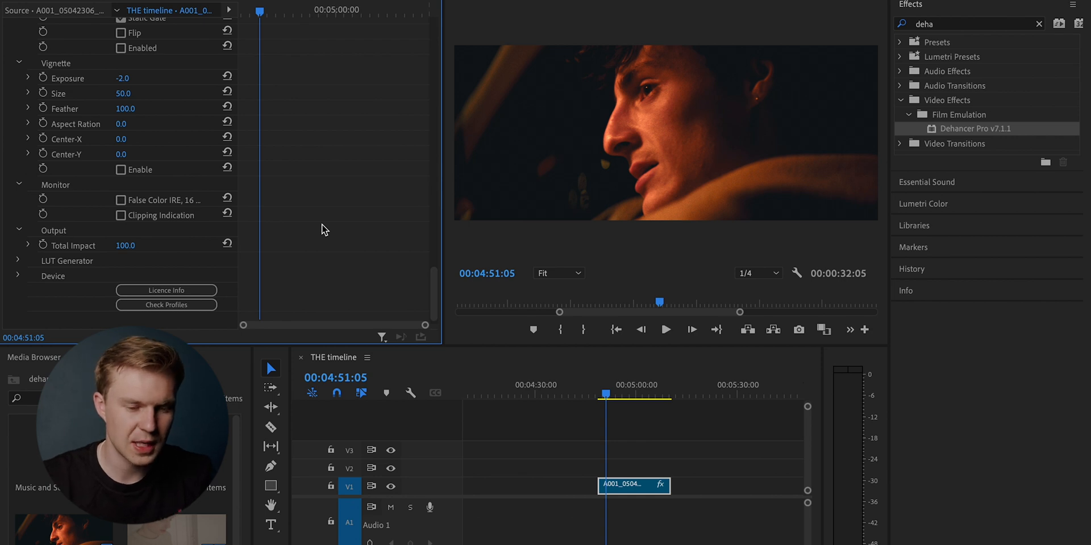
Toggle the False Color IRE and Clipping Indication monitor views to check exposure
left_click(120, 201)
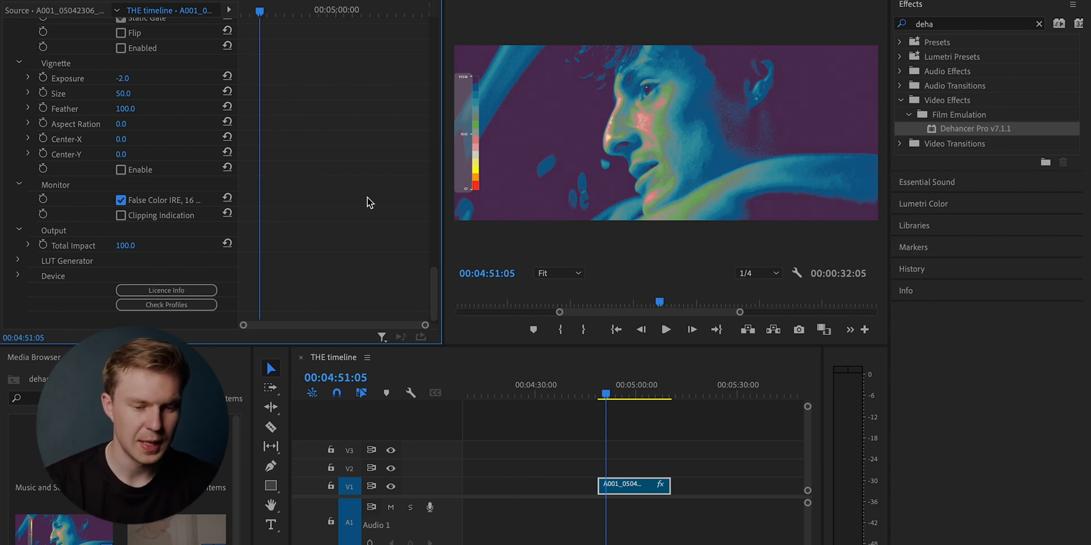
mouse_move(160, 224)
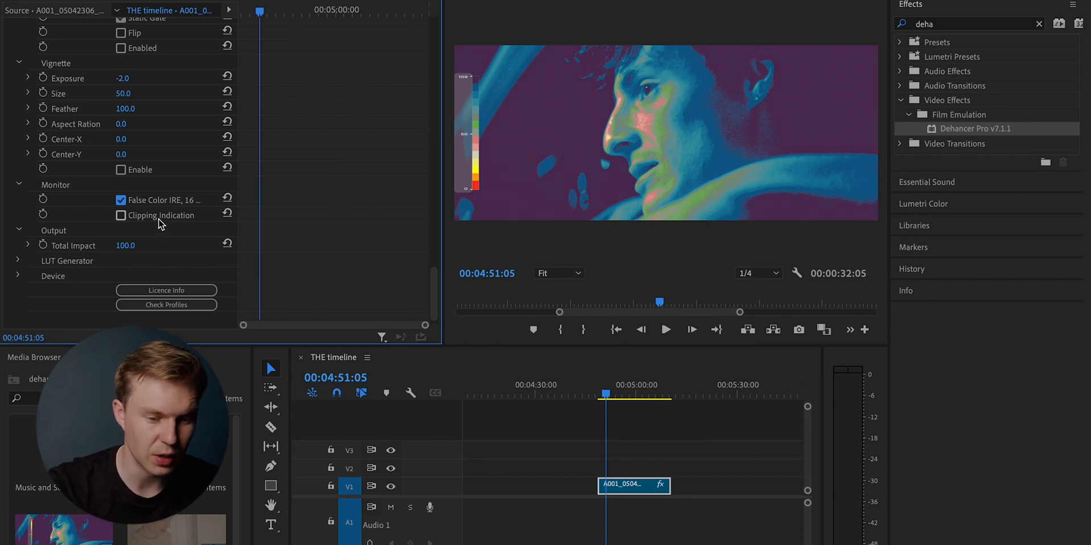
left_click(121, 216)
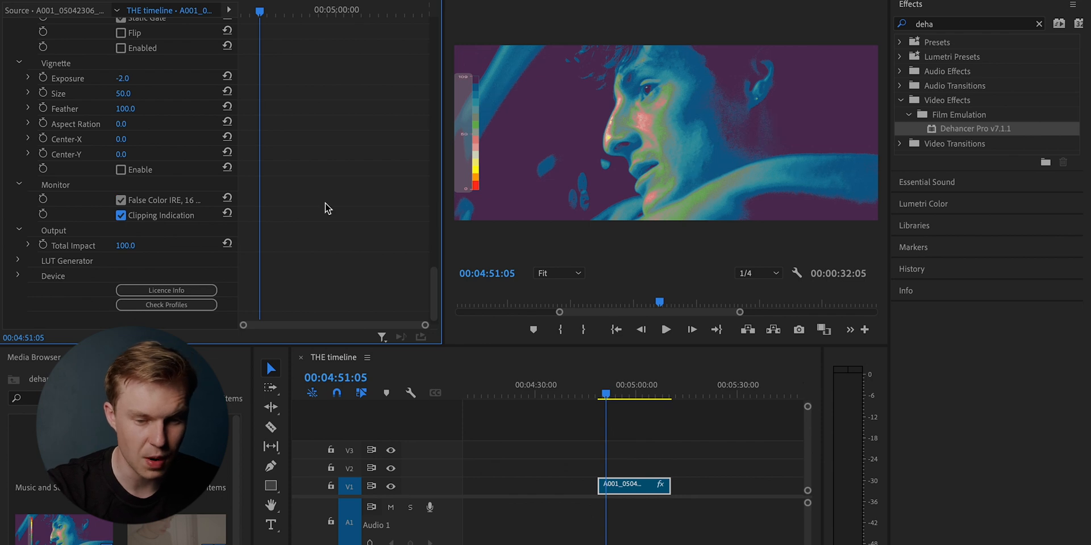
left_click(120, 186)
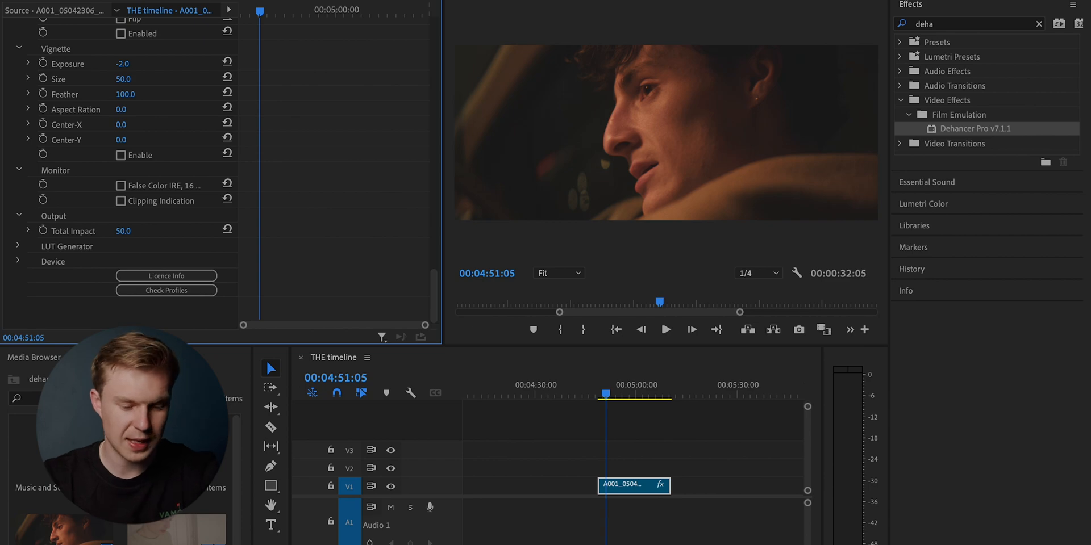
Enter a Total Impact of 90 and expand the LUT Generator options
double_click(124, 230)
type("90")
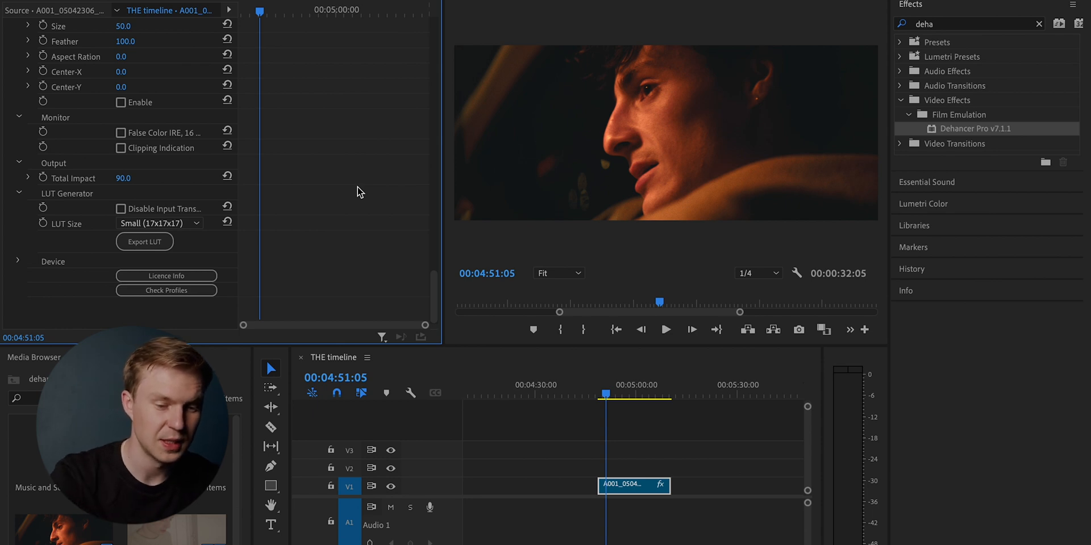
left_click(160, 223)
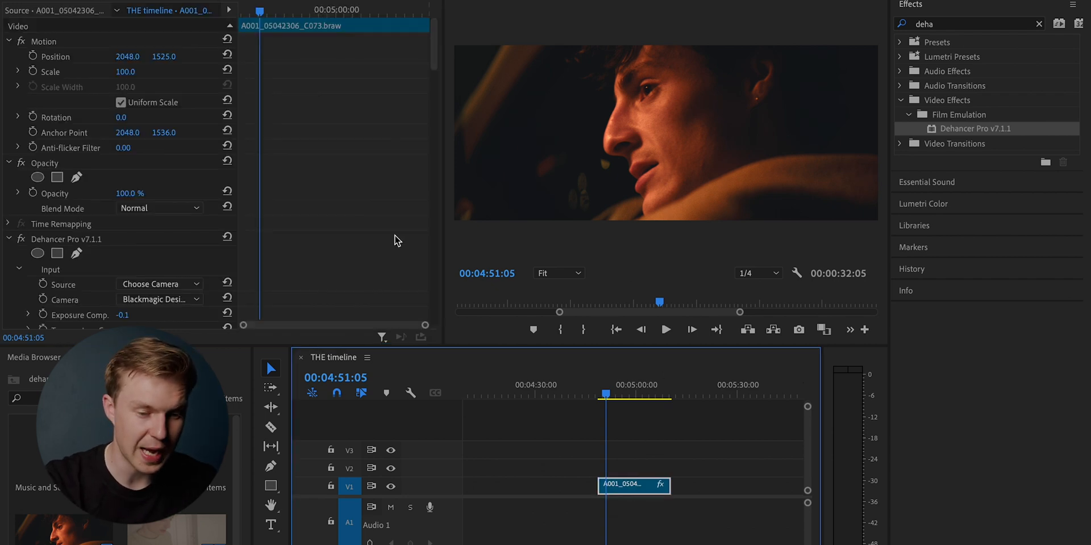
scroll("down", 3)
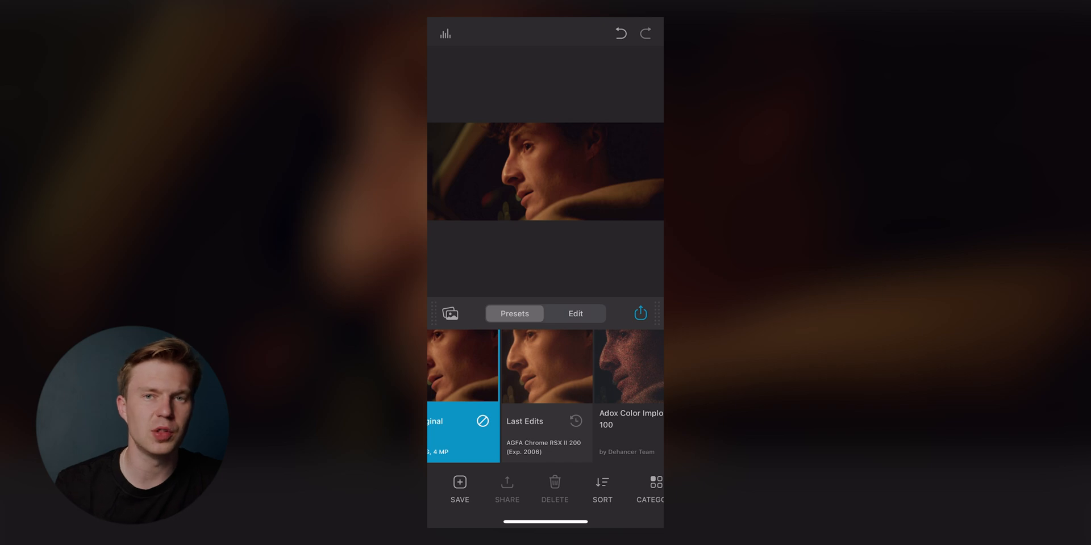
Swipe through the Presets strip to reach AGFA Chrome RSX II 200
scroll("left", 3)
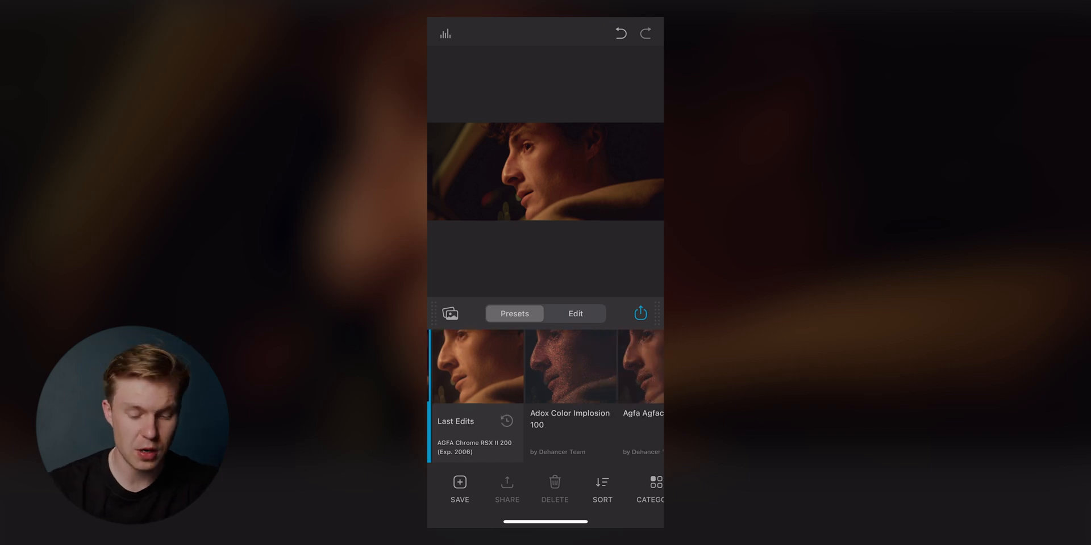
scroll("left", 3)
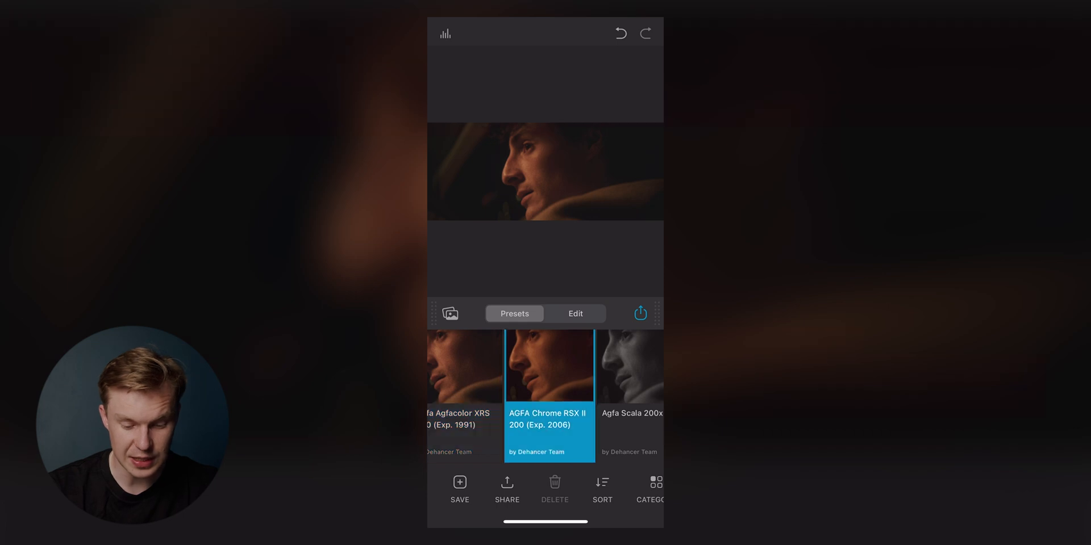
scroll("left", 3)
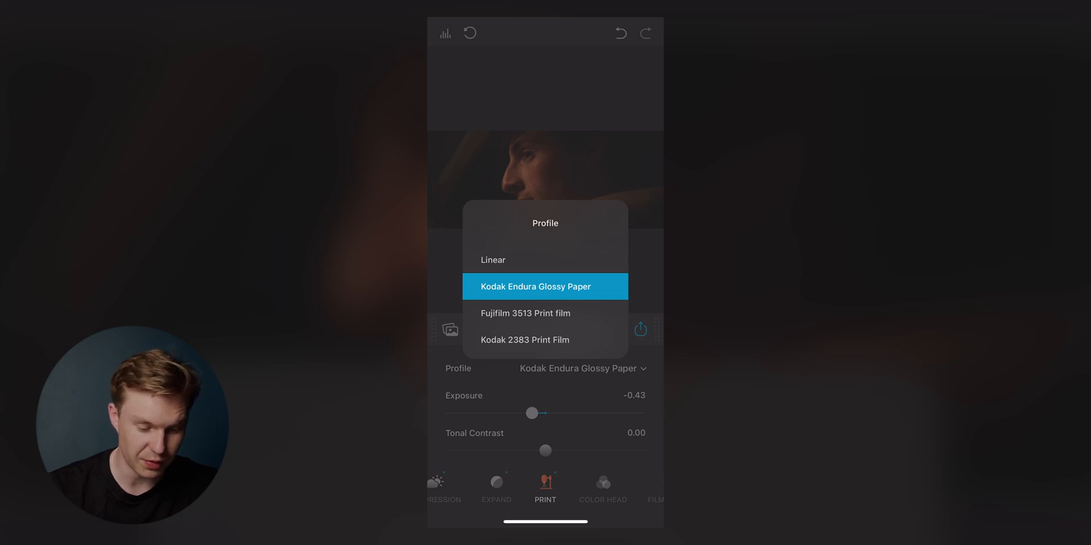
Pick Kodak Endura Glossy Paper, browse film stocks, then return to the Developer settings
left_click(535, 287)
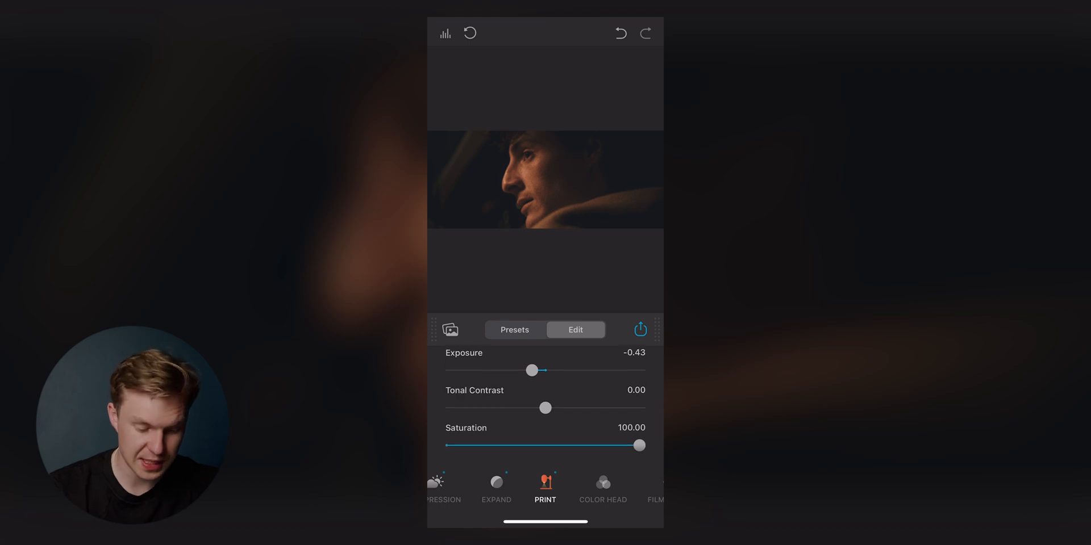
left_click_drag(531, 370, 571, 369)
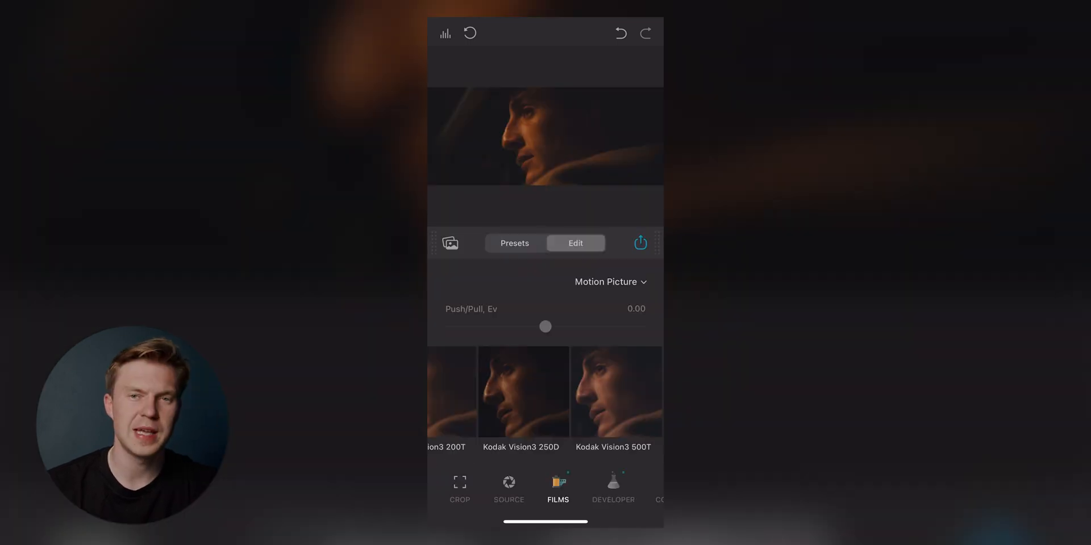
scroll("left", 3)
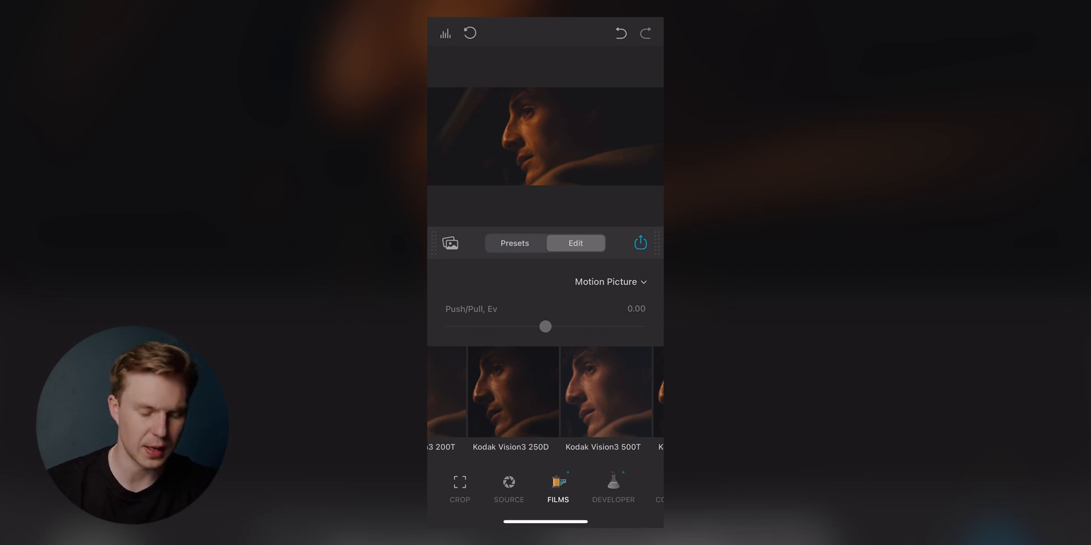
left_click(514, 243)
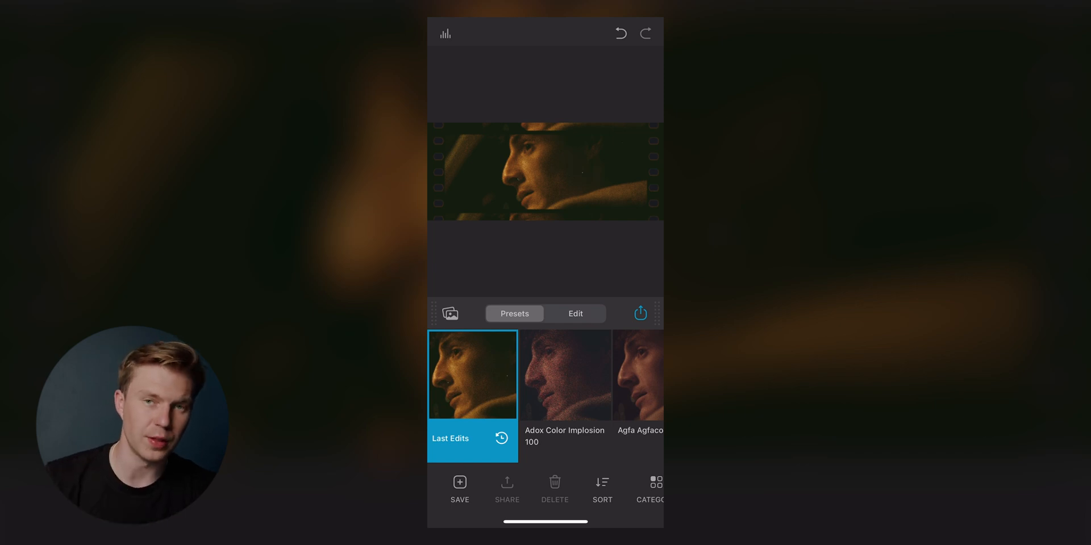
left_click(575, 313)
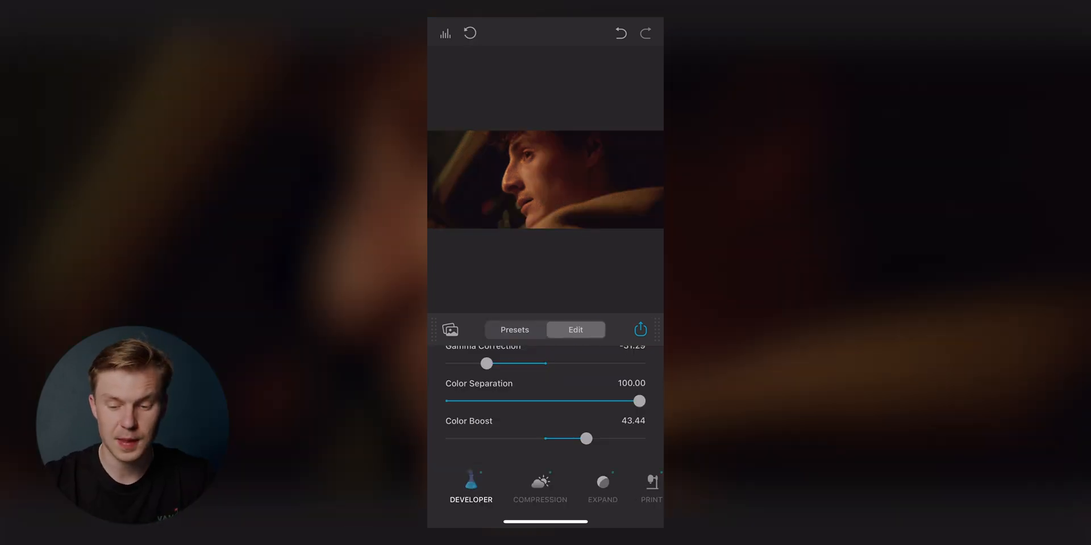